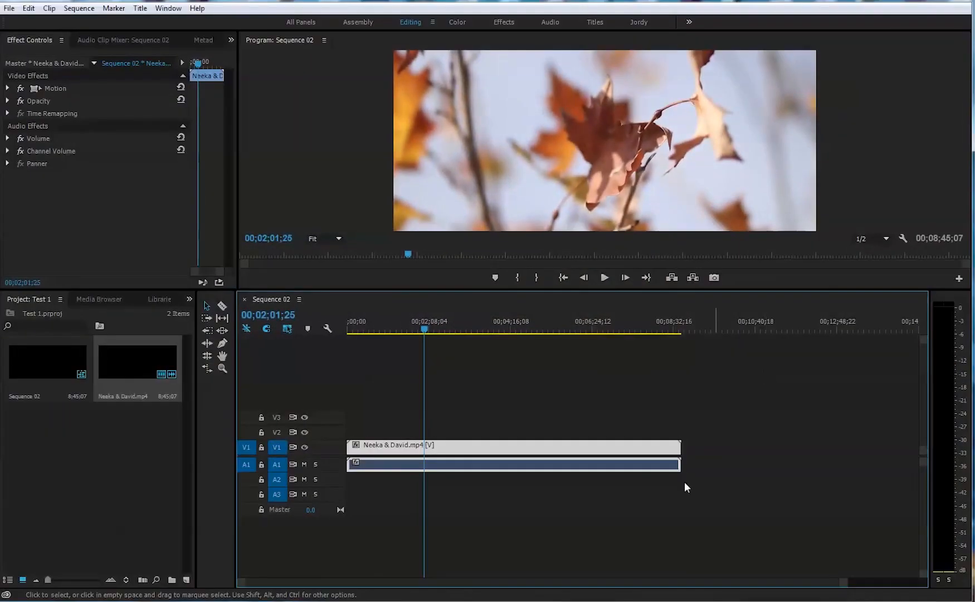
mouse_move(829, 466)
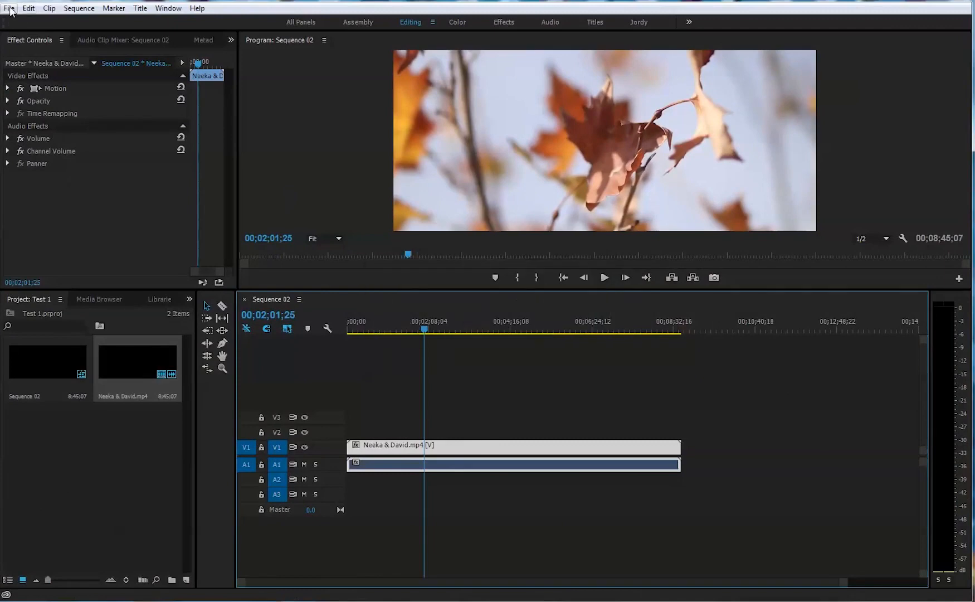
Step: Open the Export Media settings for Sequence 02, keeping source scaling at Scale To Fit
click(31, 362)
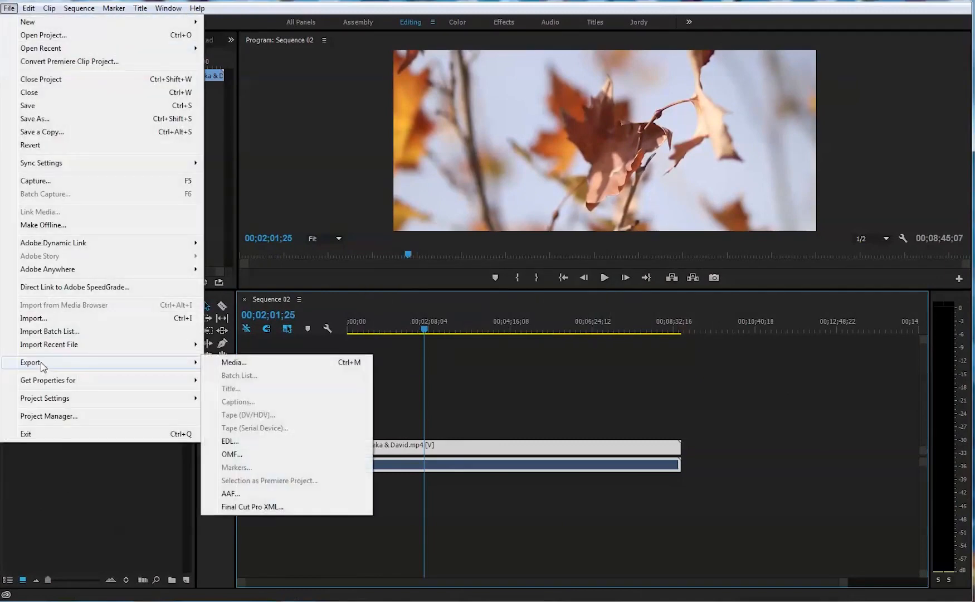
click(234, 361)
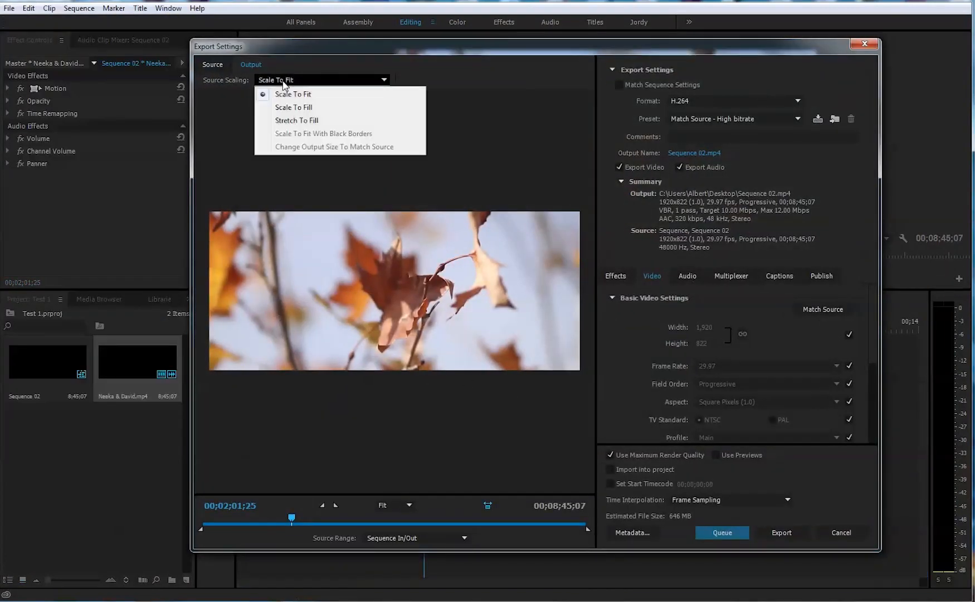
click(292, 95)
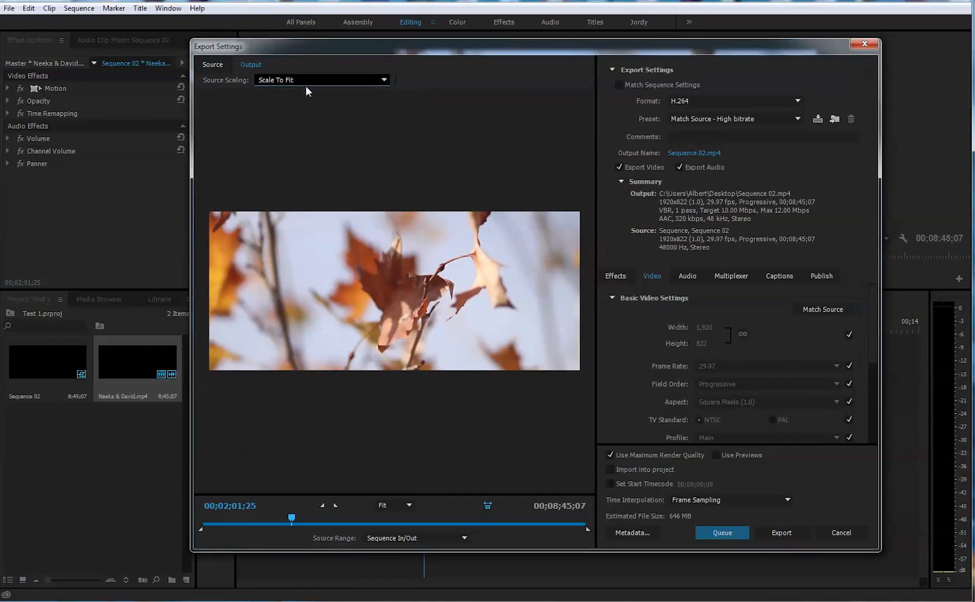
mouse_move(659, 108)
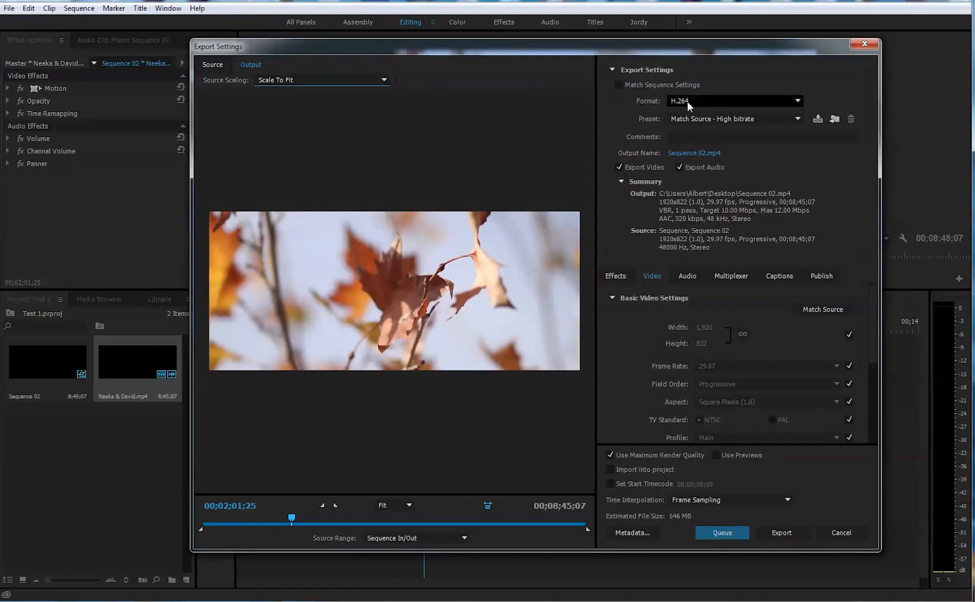
mouse_move(678, 108)
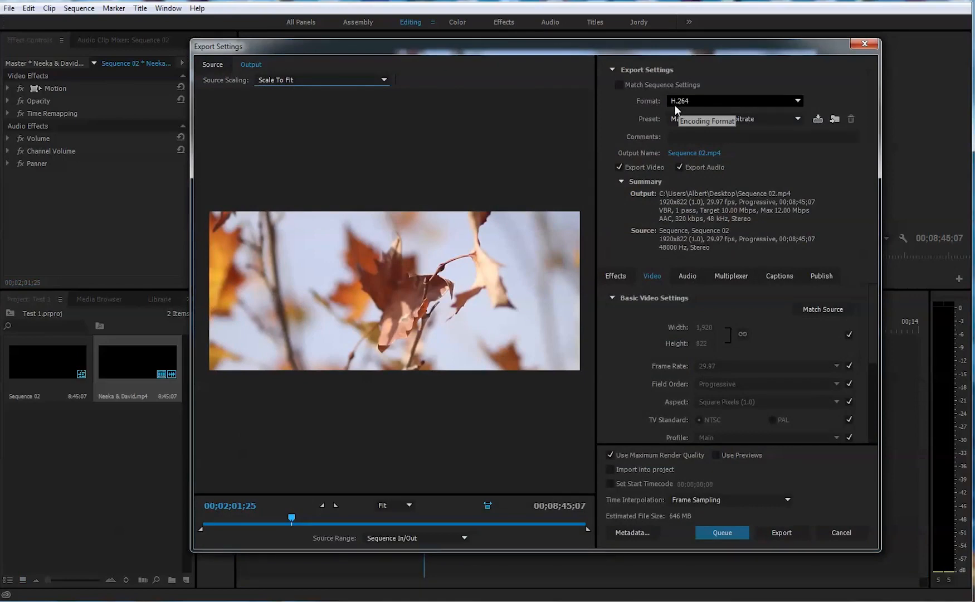
mouse_move(705, 110)
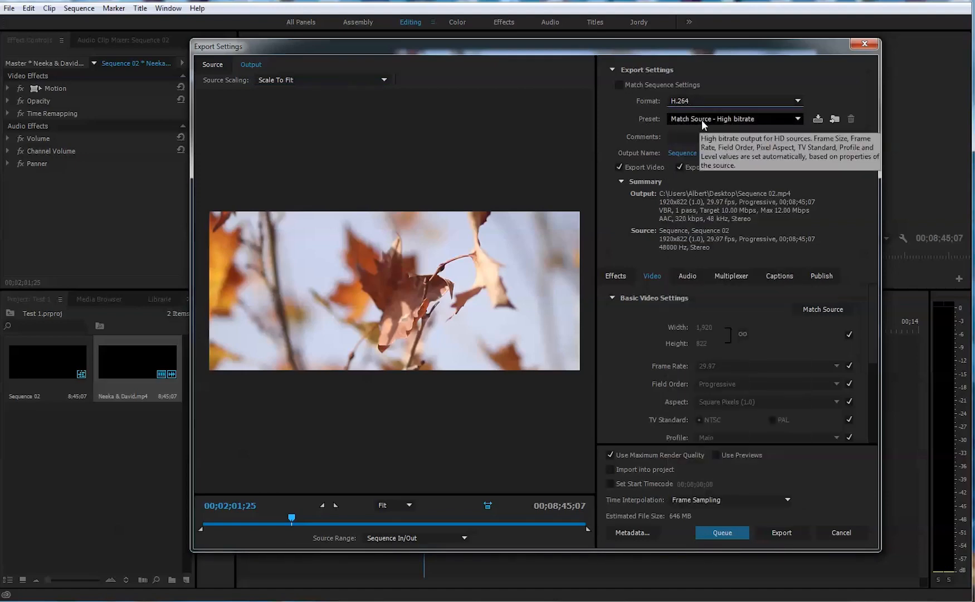
Step: Choose the YouTube 1080p HD preset from the bottom of the Preset list for 1920×1080 output
click(797, 119)
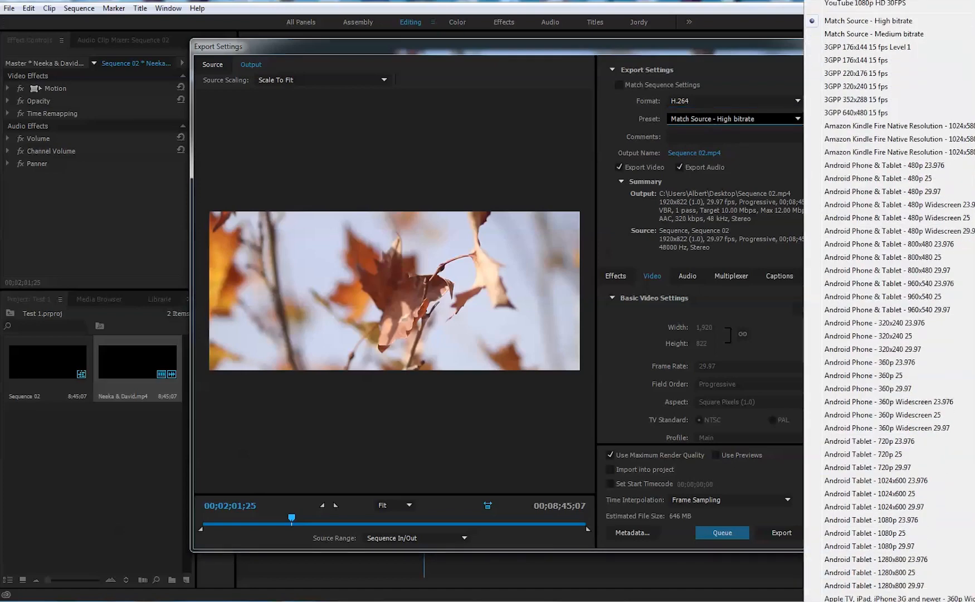
scroll(down, 3)
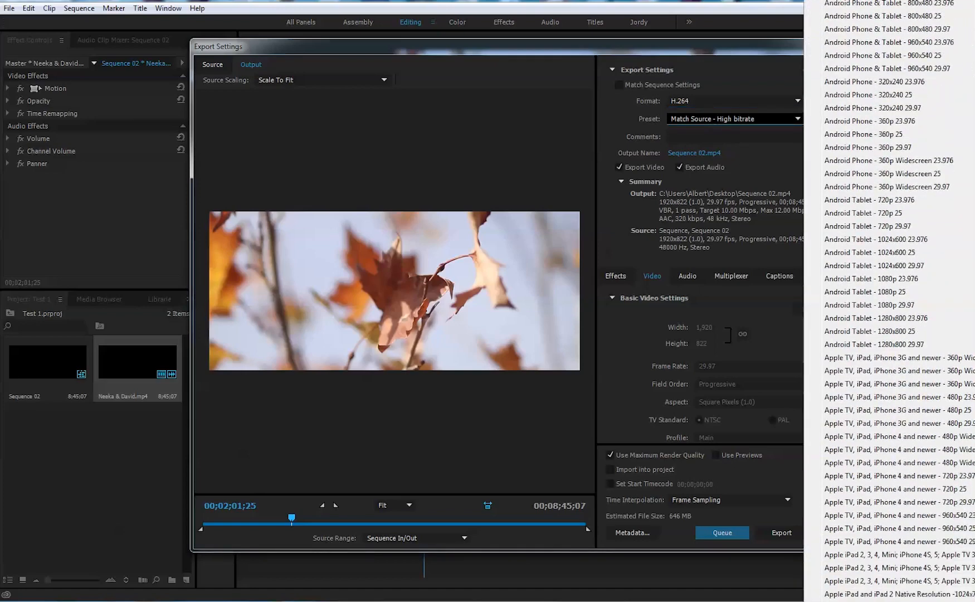
scroll(down, 3)
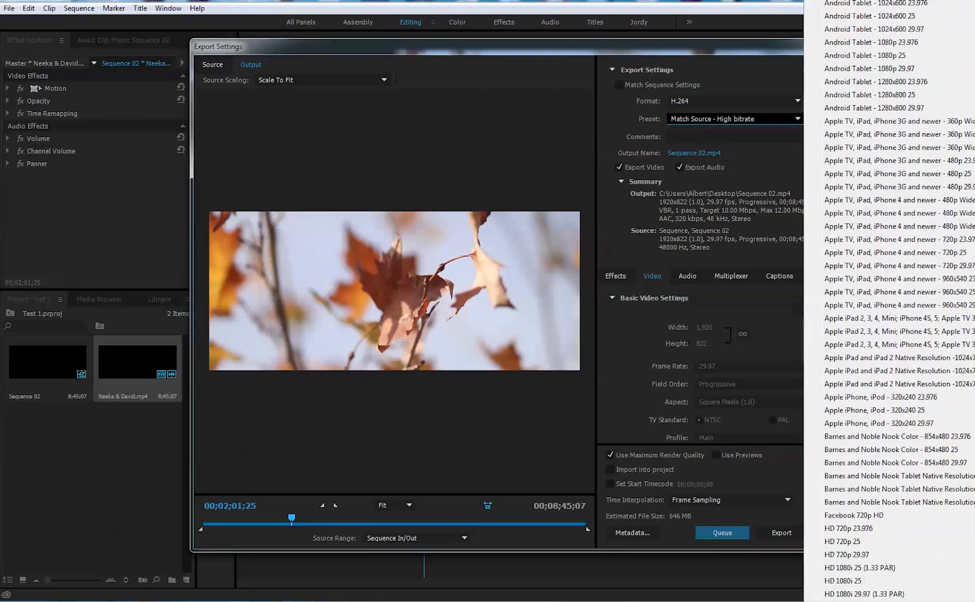
scroll(down, 3)
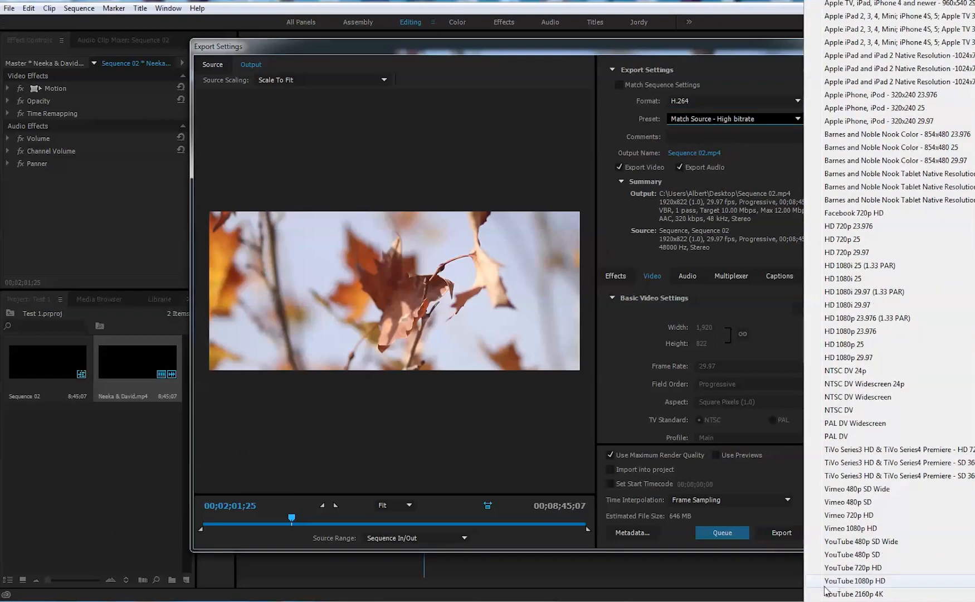
mouse_move(853, 593)
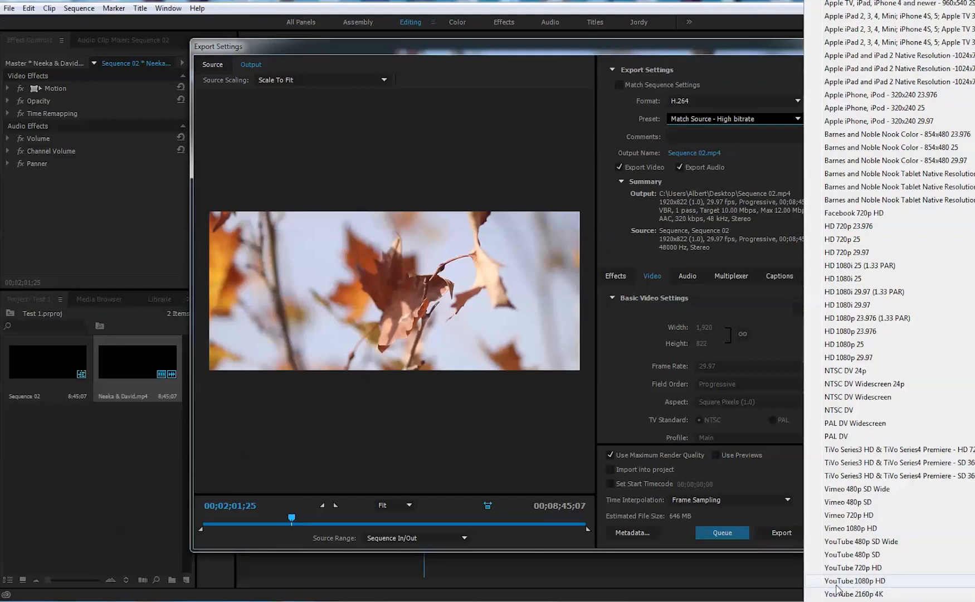
mouse_move(866, 595)
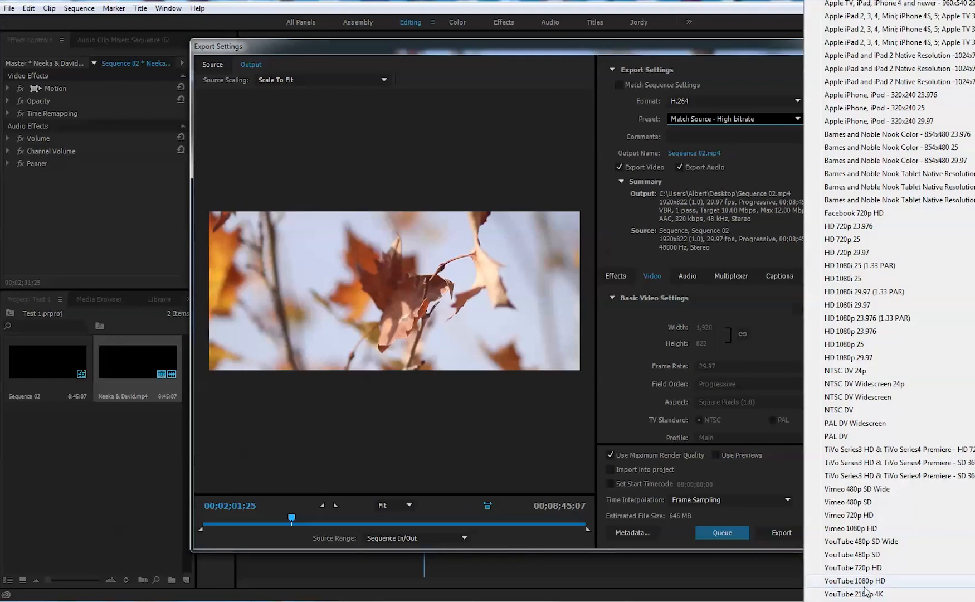
click(854, 580)
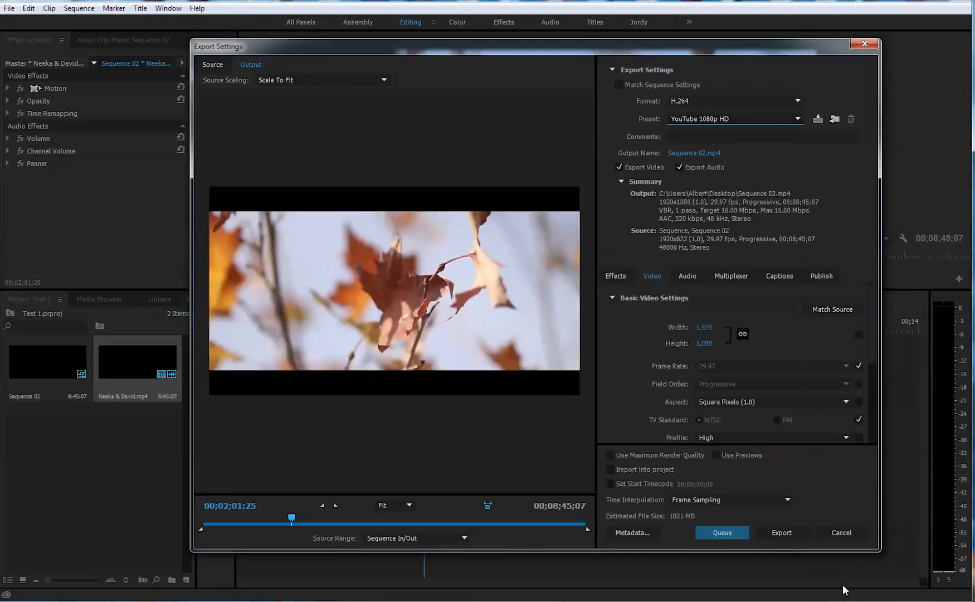
mouse_move(552, 181)
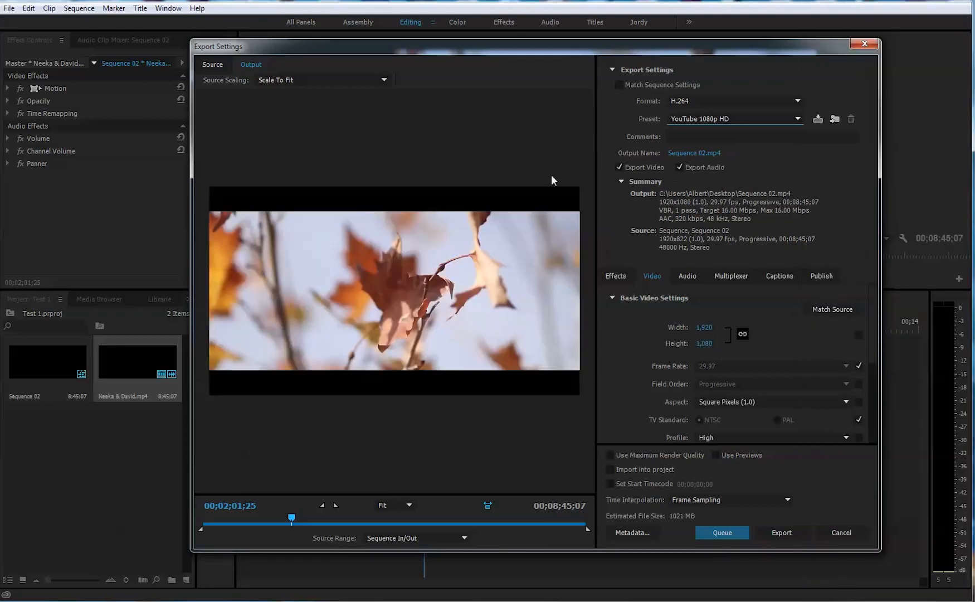
mouse_move(734, 119)
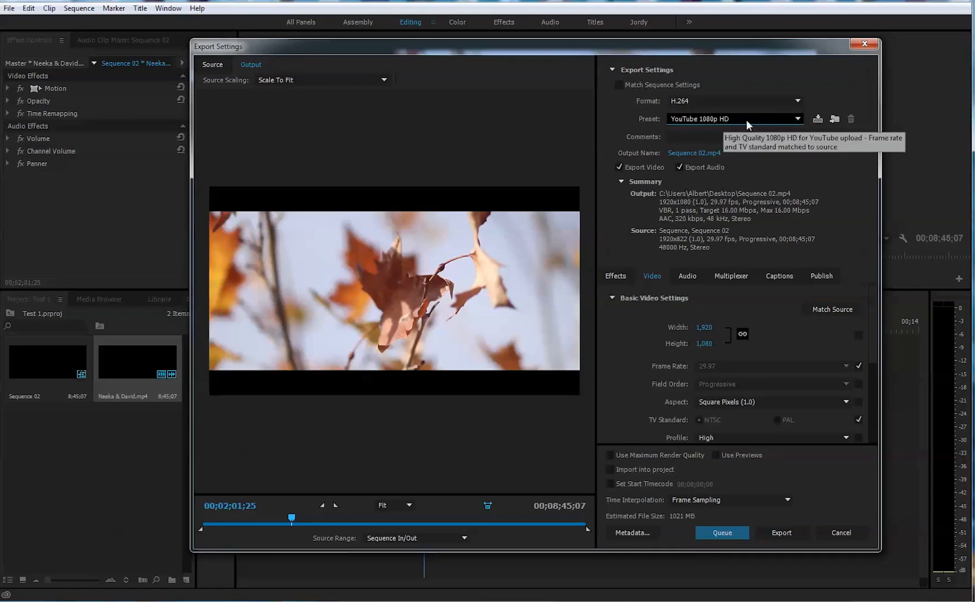
mouse_move(765, 124)
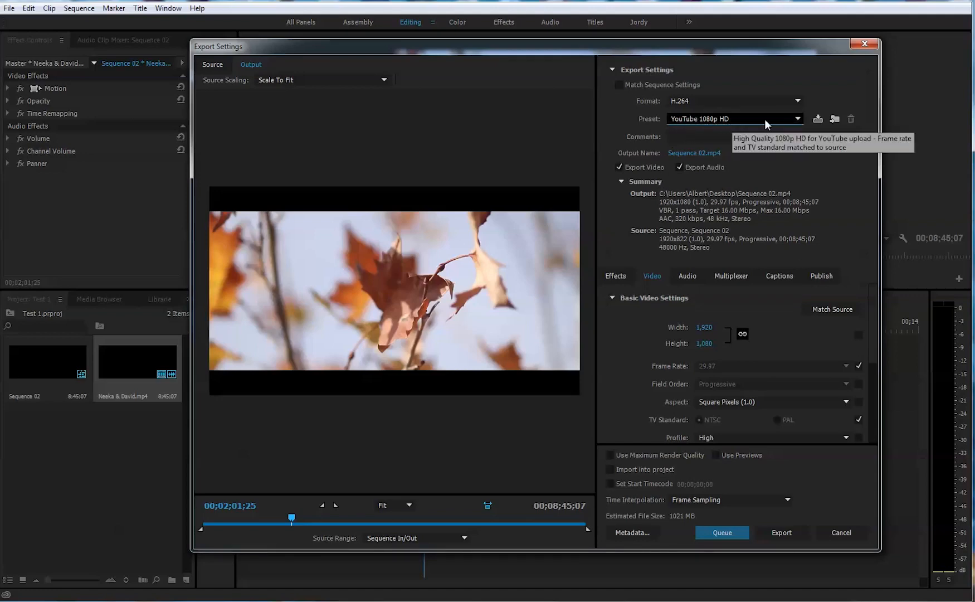
mouse_move(620, 179)
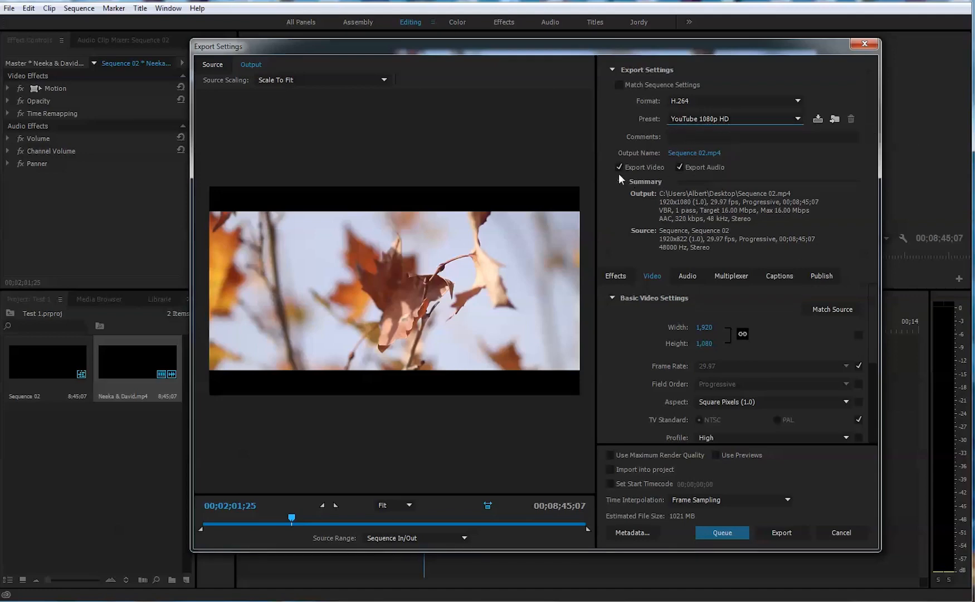
mouse_move(687, 177)
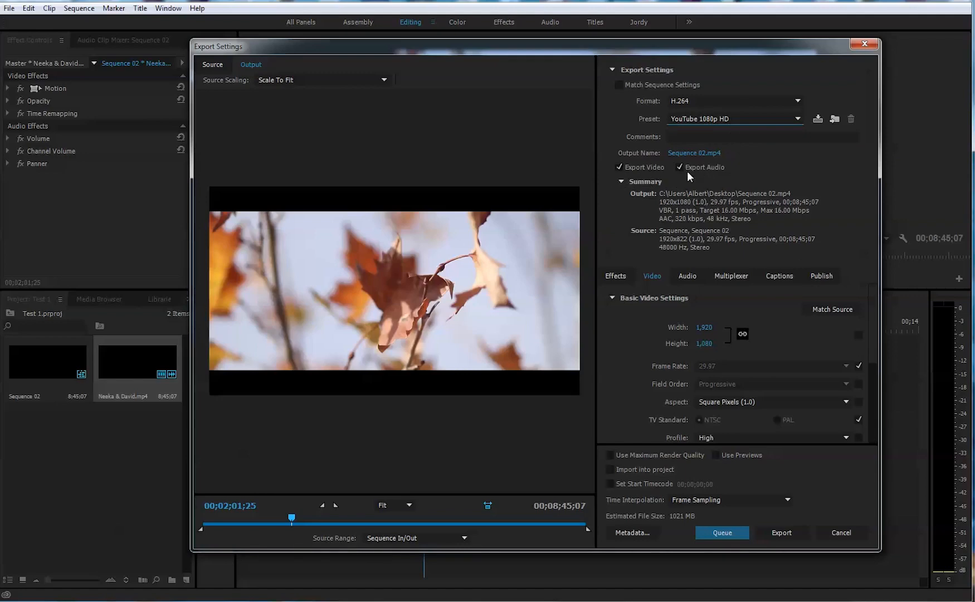
mouse_move(750, 225)
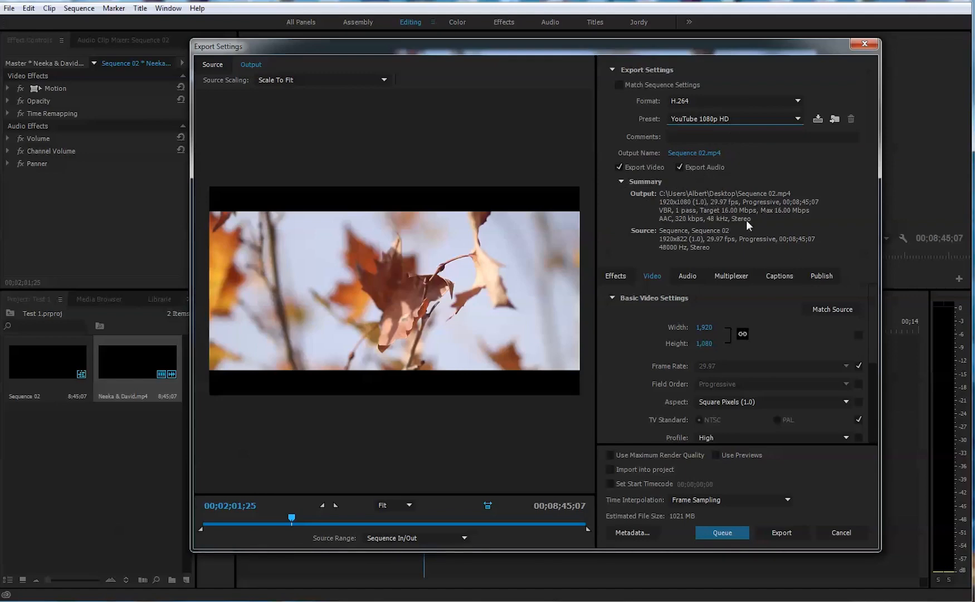
mouse_move(663, 211)
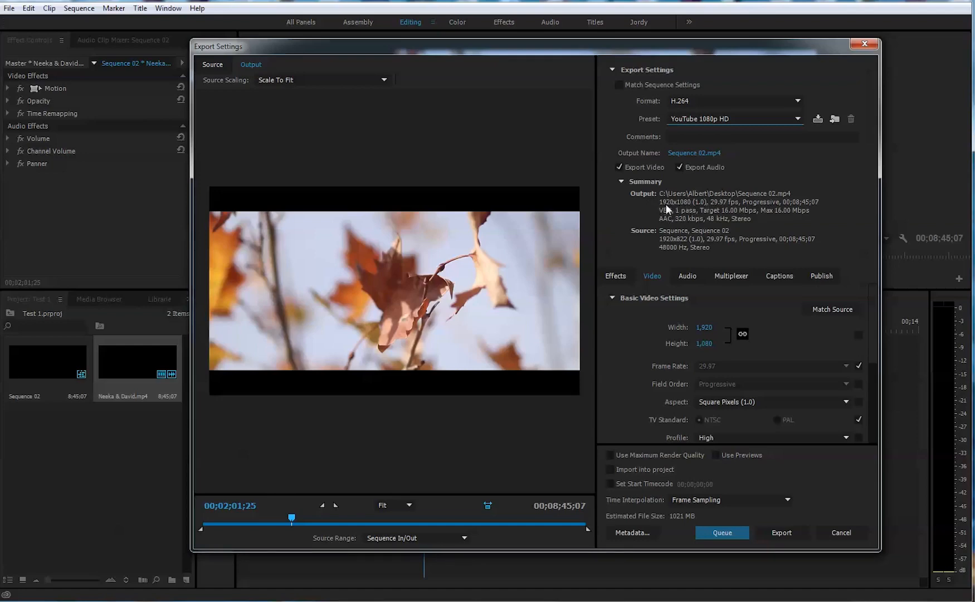
mouse_move(767, 202)
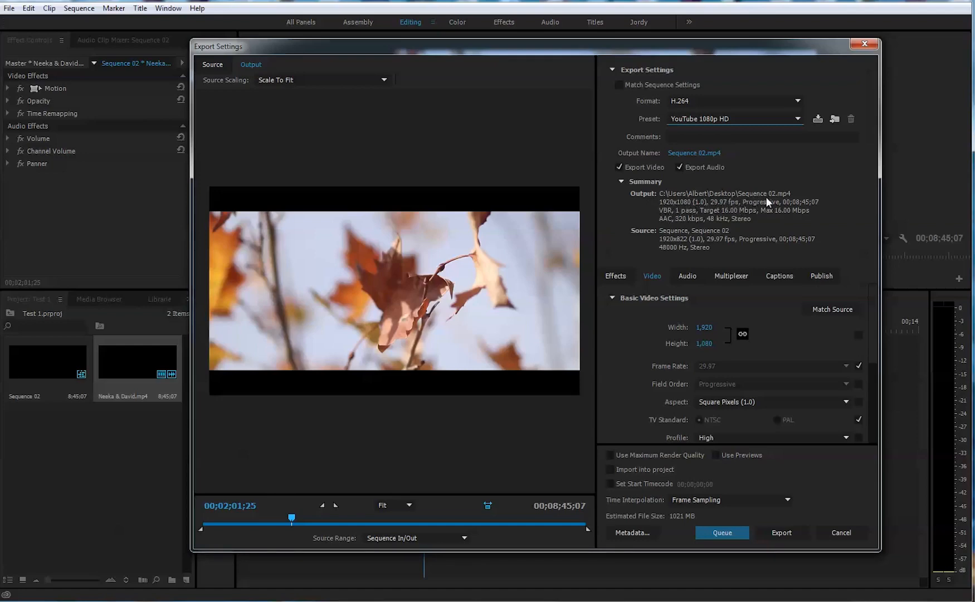
mouse_move(719, 223)
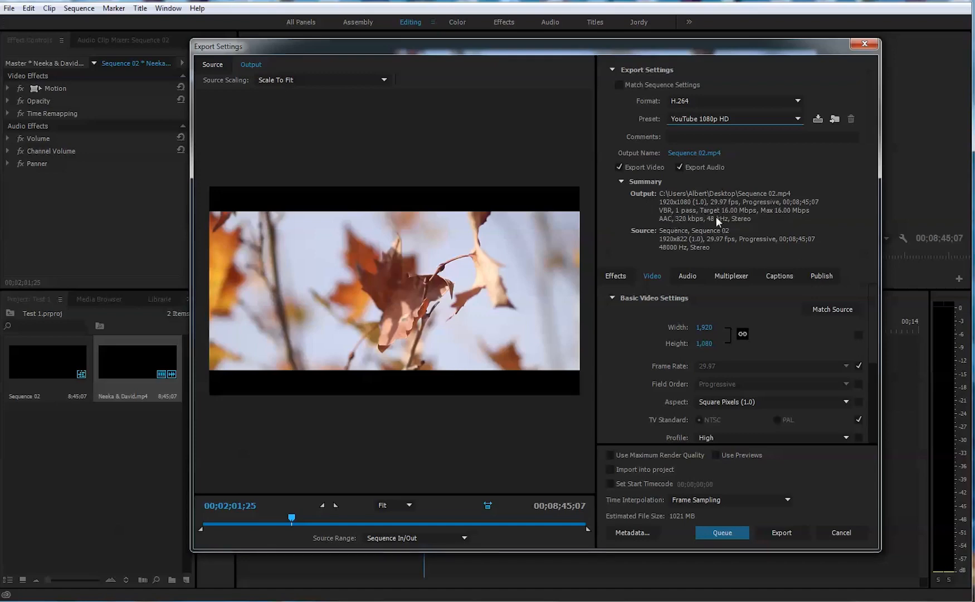
mouse_move(819, 204)
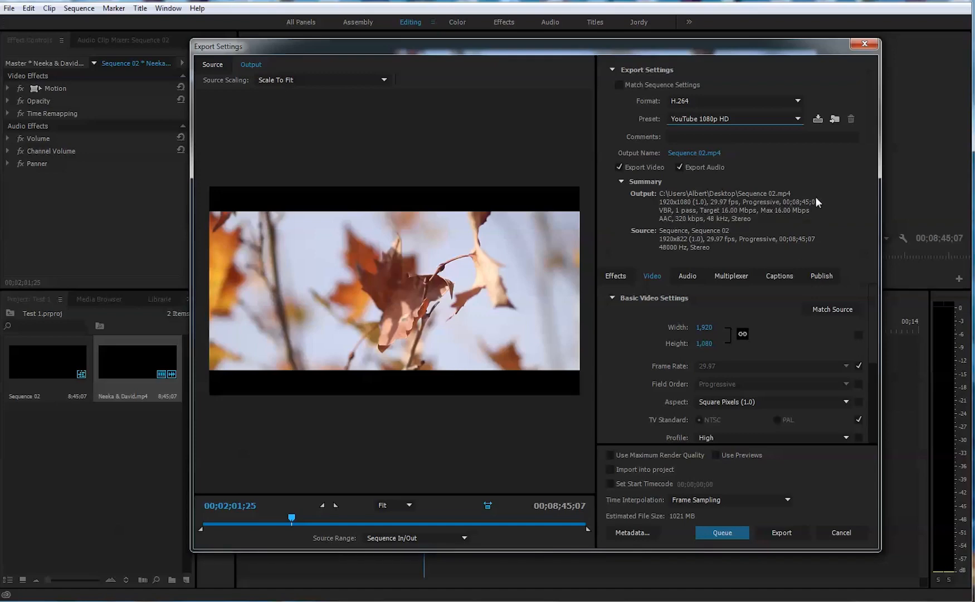
mouse_move(698, 258)
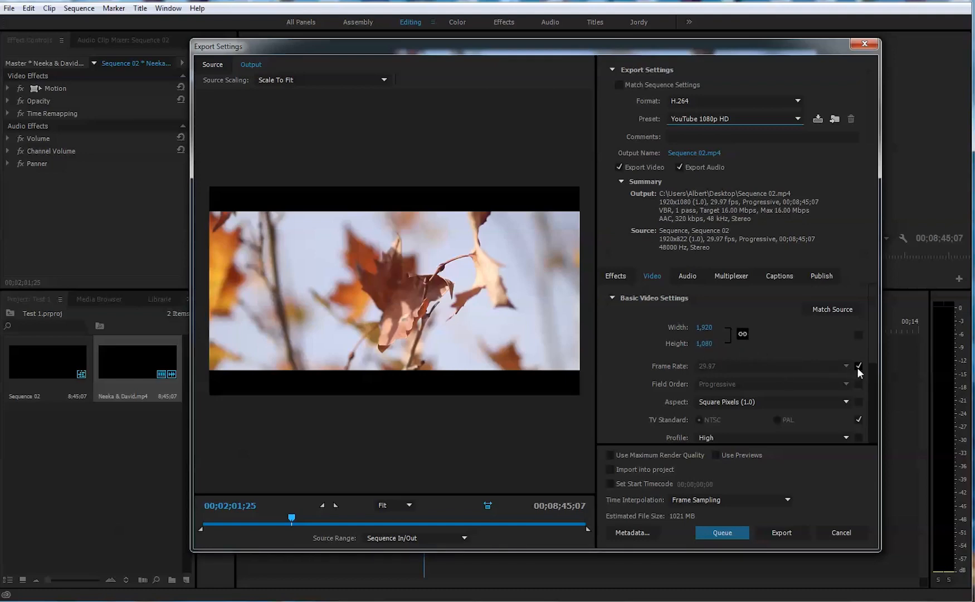
Step: Stop matching the source frame rate and set the export to 30 fps
click(836, 366)
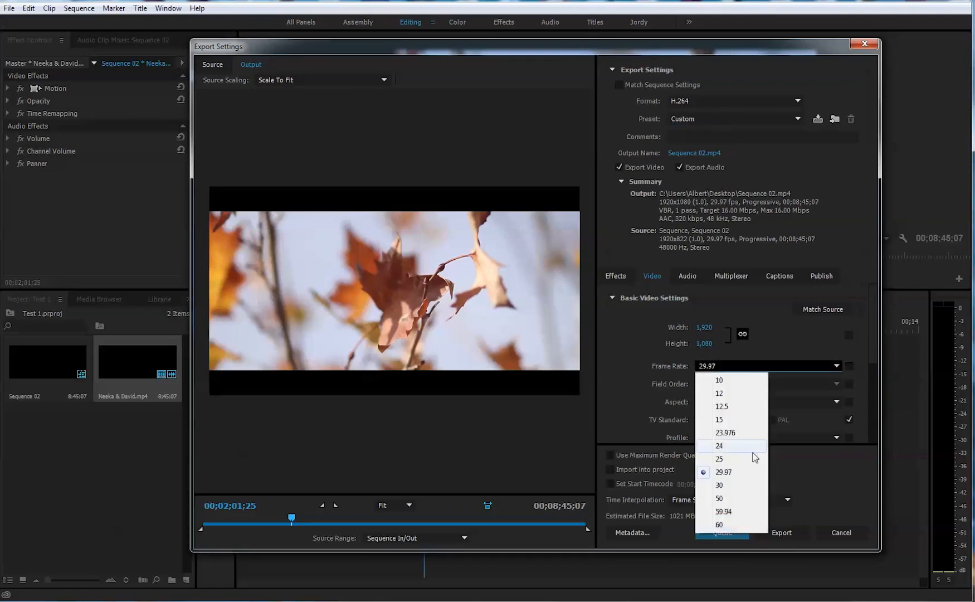
click(719, 485)
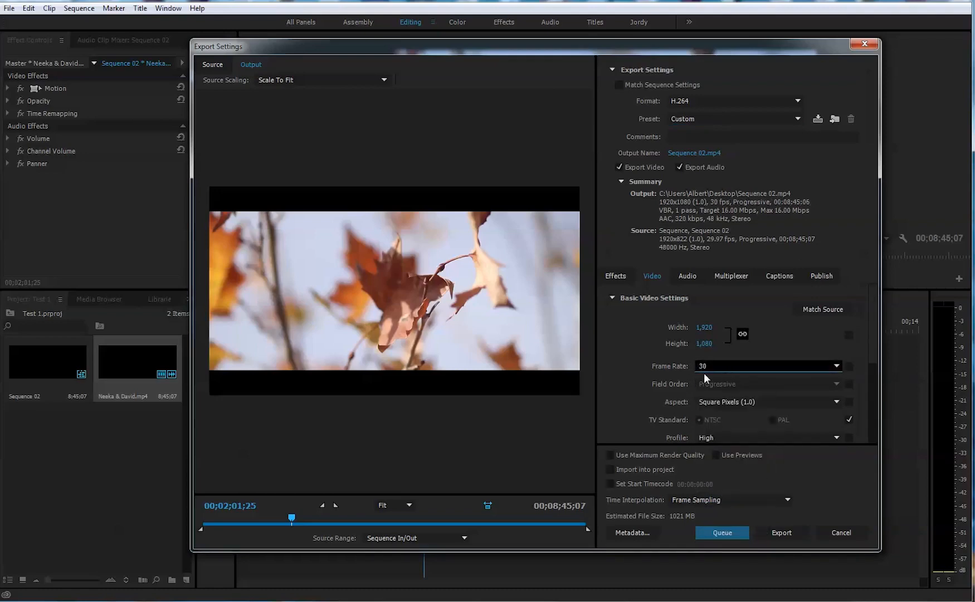
mouse_move(873, 351)
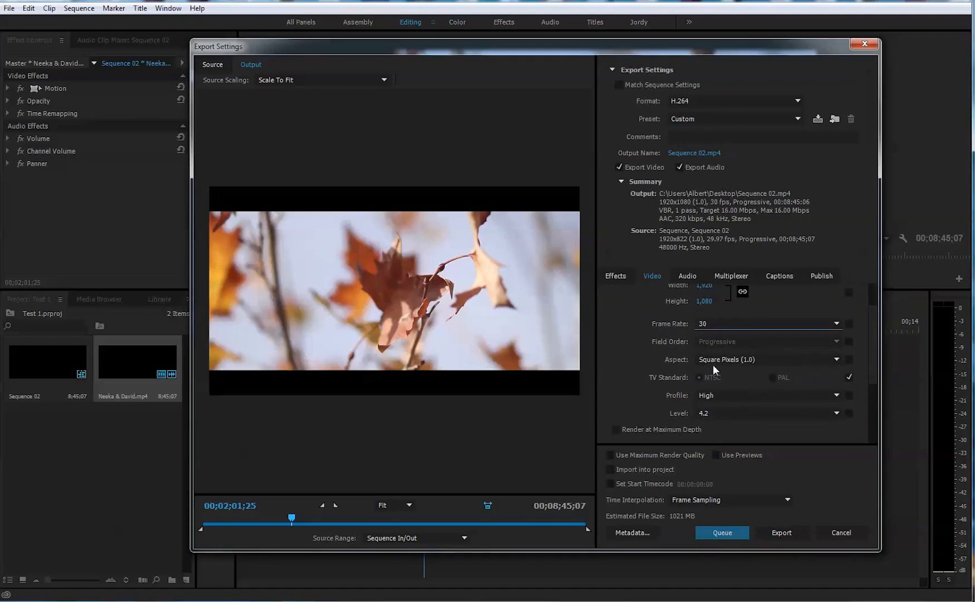
mouse_move(722, 372)
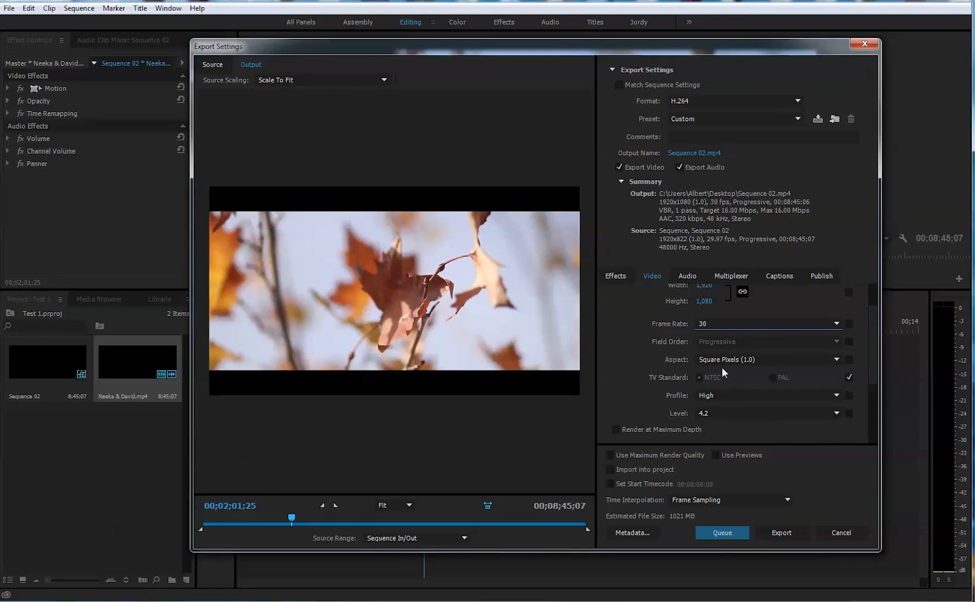
mouse_move(749, 360)
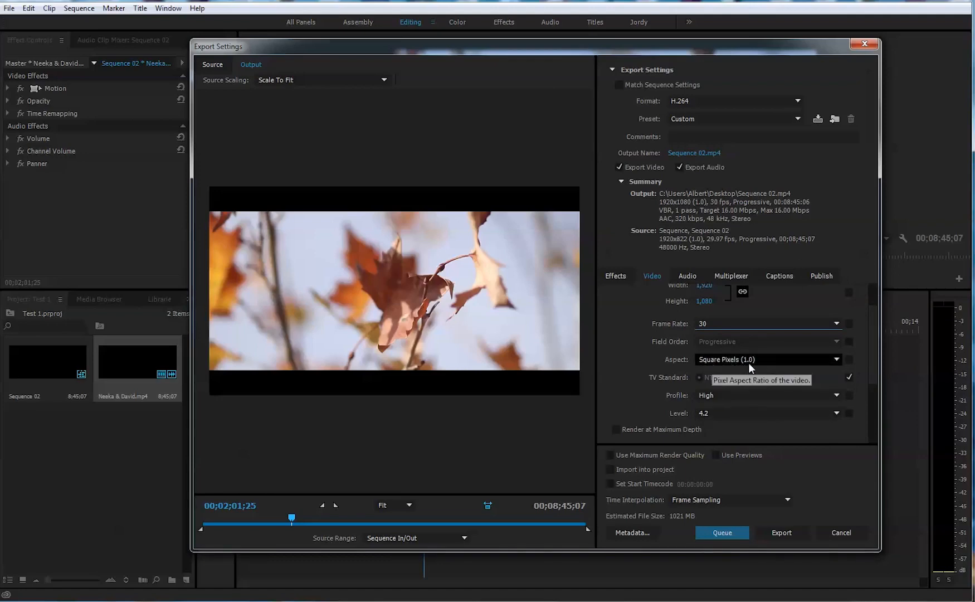
mouse_move(706, 382)
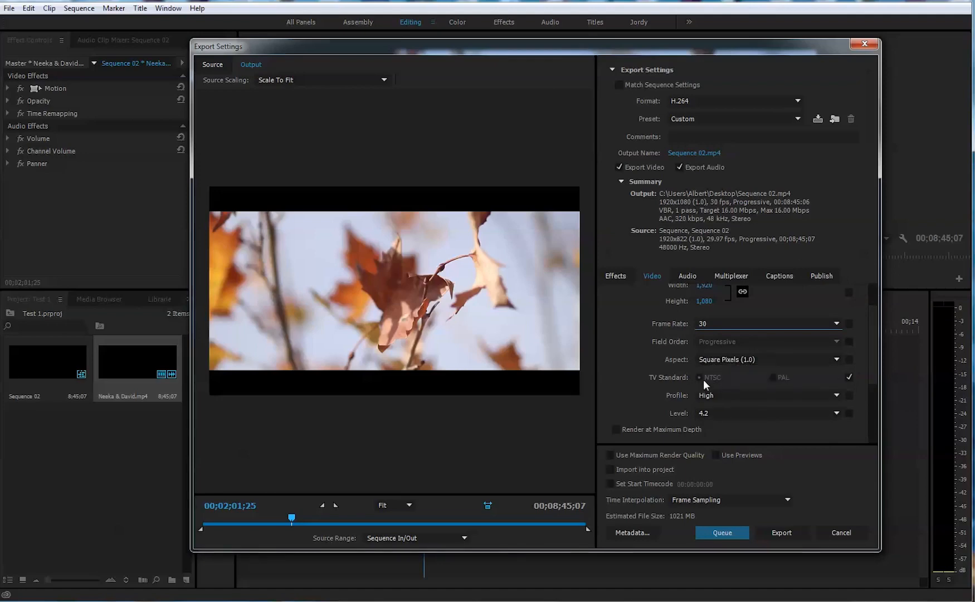
mouse_move(723, 388)
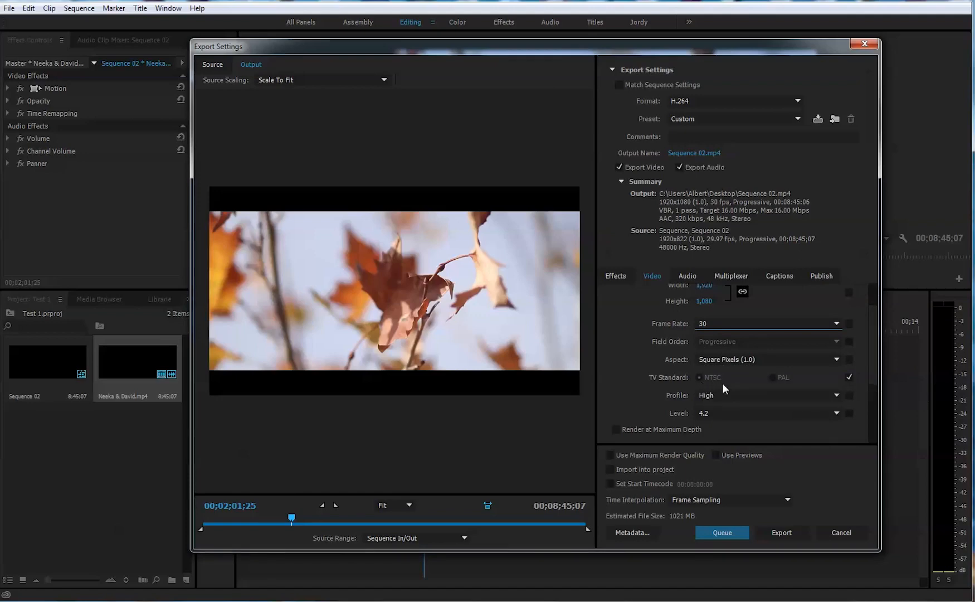
mouse_move(764, 384)
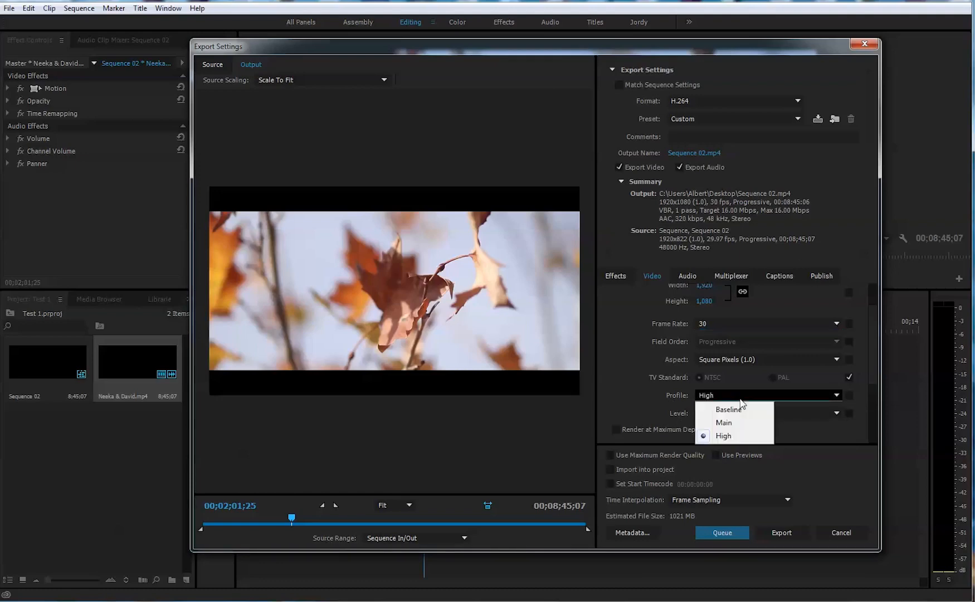
Step: Keep the High profile, set H.264 Level to 5.0, and restore 30 fps frame rate
click(723, 435)
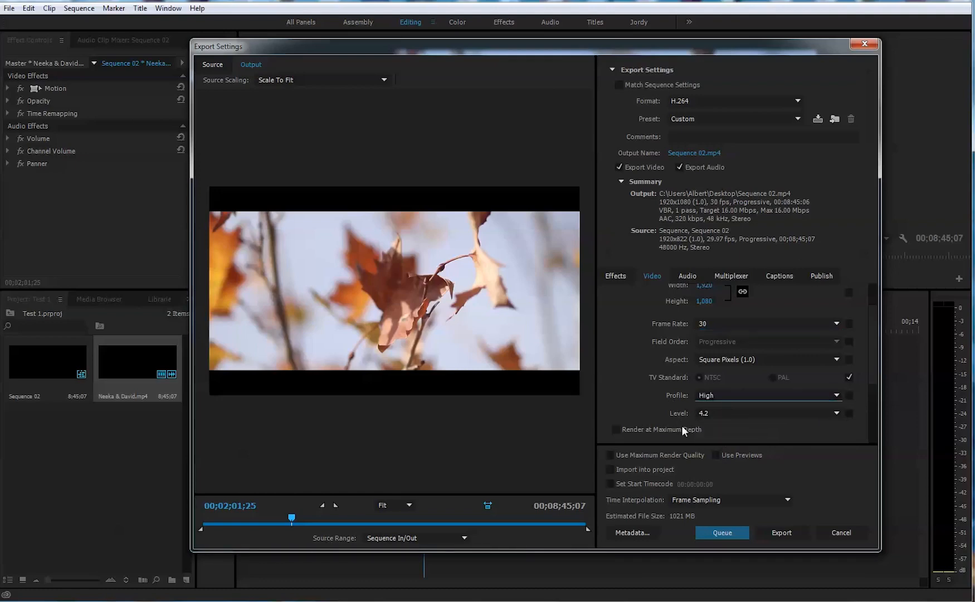
click(836, 413)
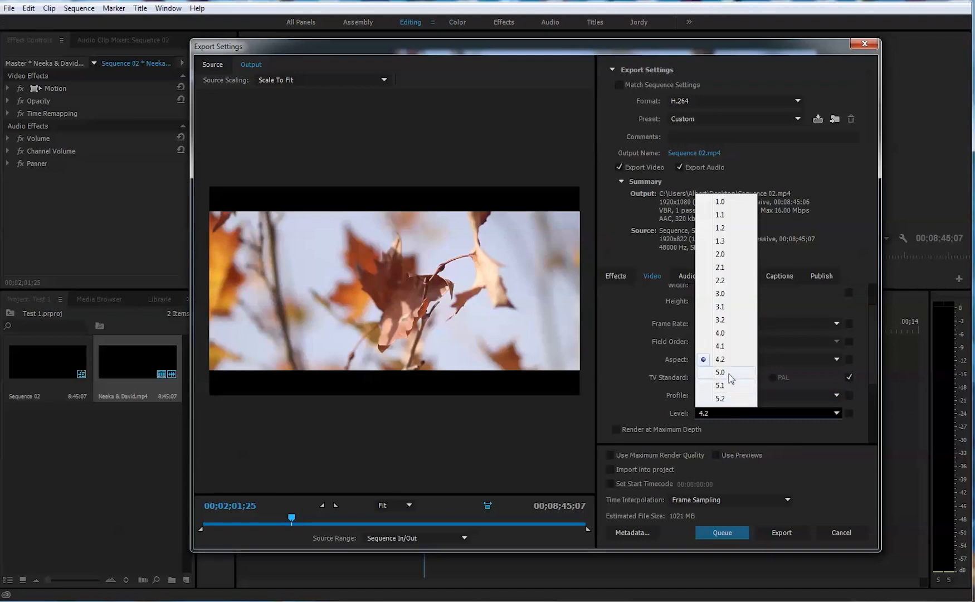
mouse_move(720, 372)
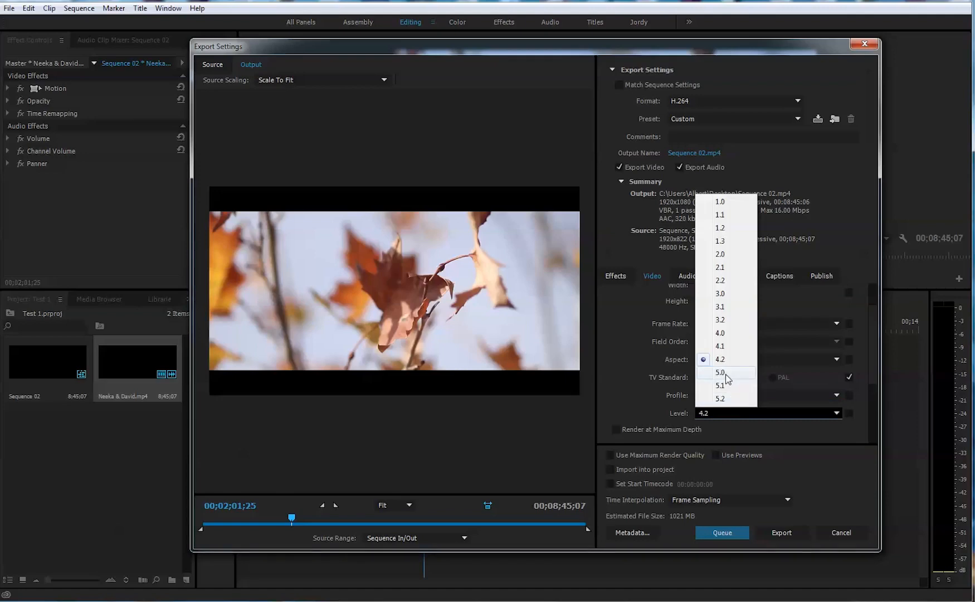
click(719, 372)
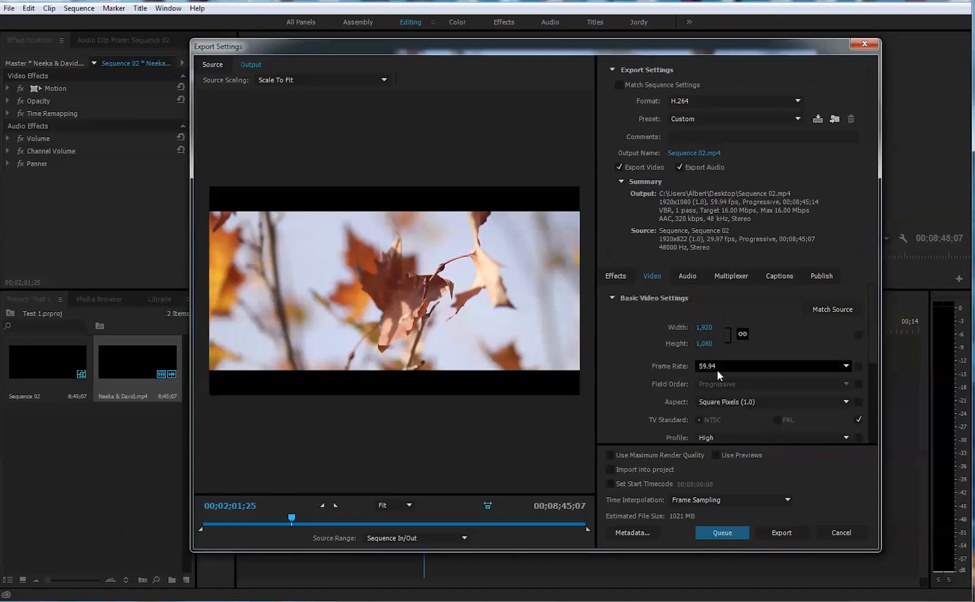
click(844, 365)
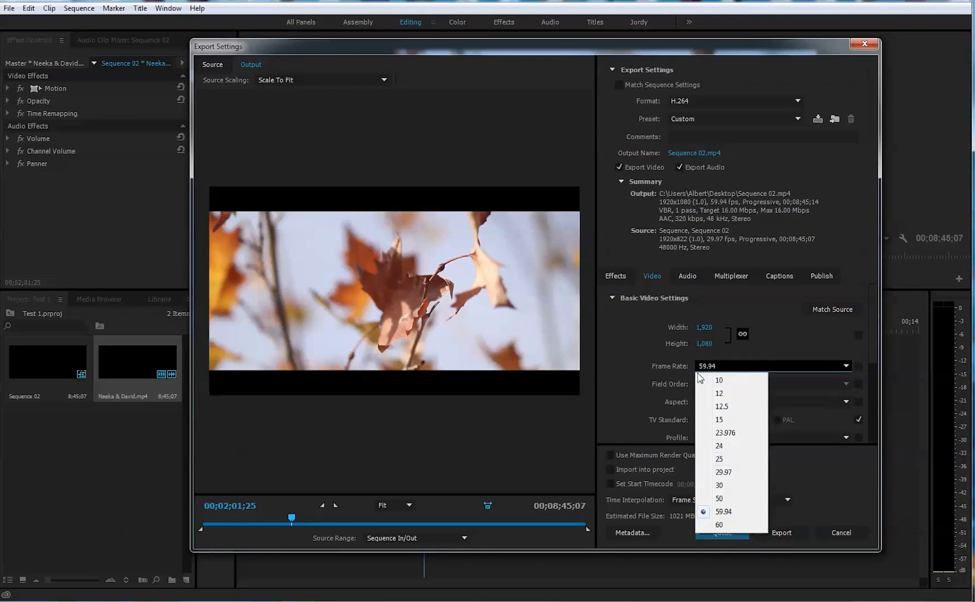
mouse_move(723, 485)
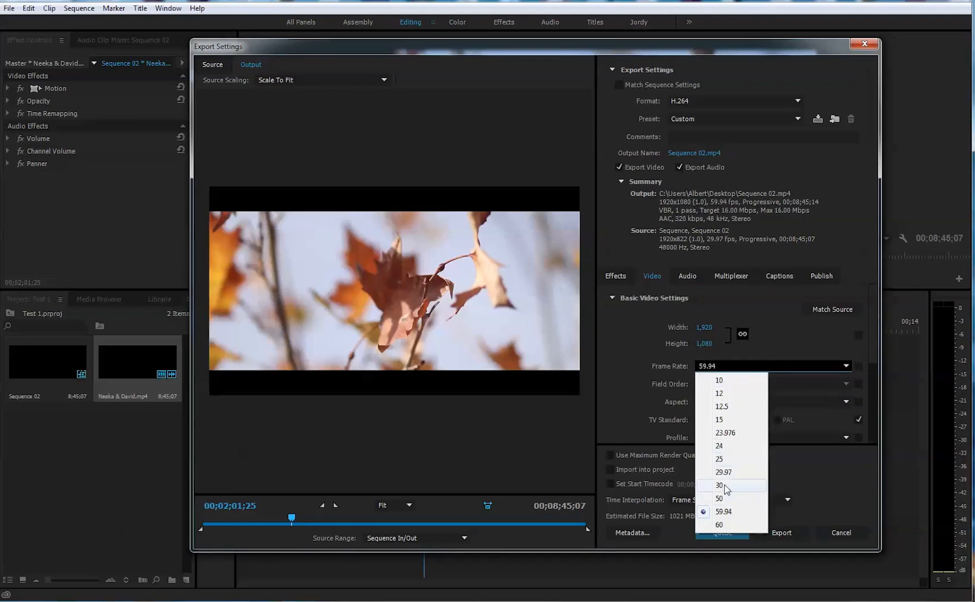
click(719, 486)
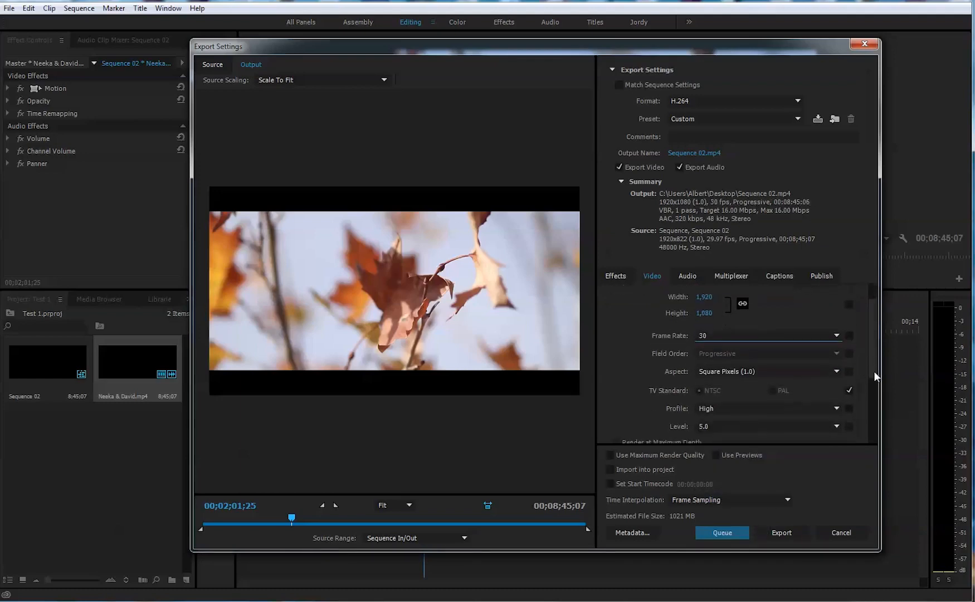
scroll(down, 3)
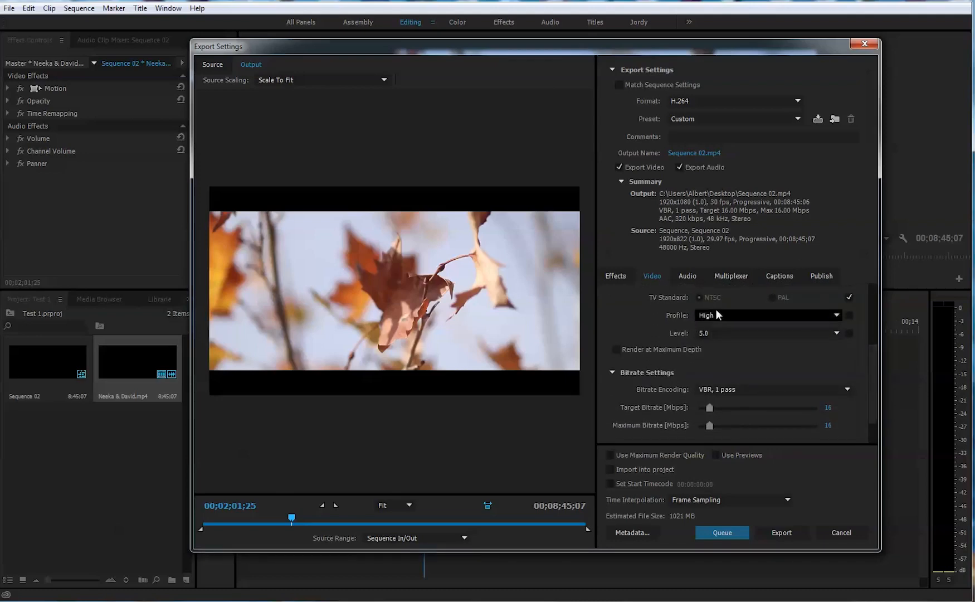
mouse_move(686, 392)
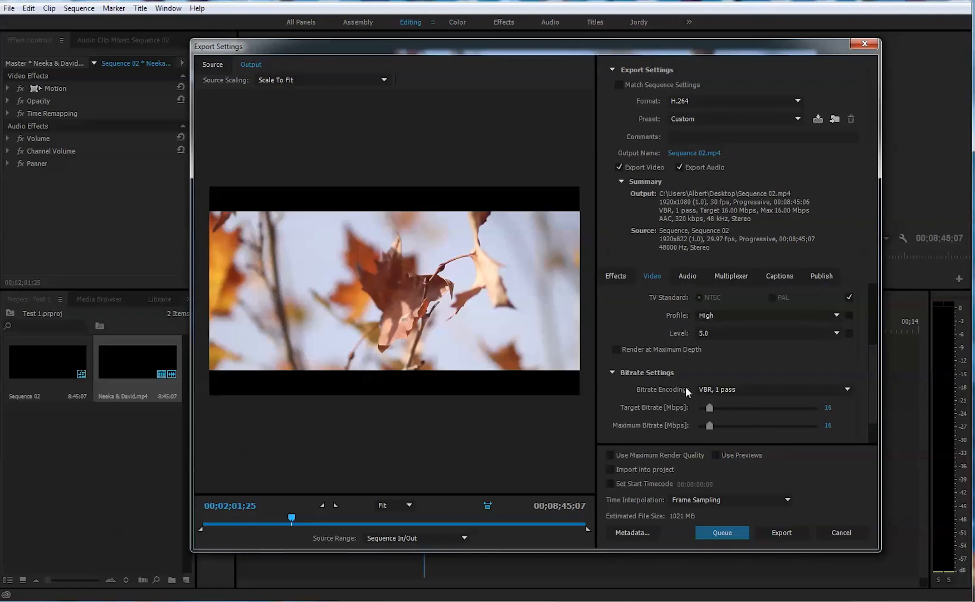
mouse_move(616, 354)
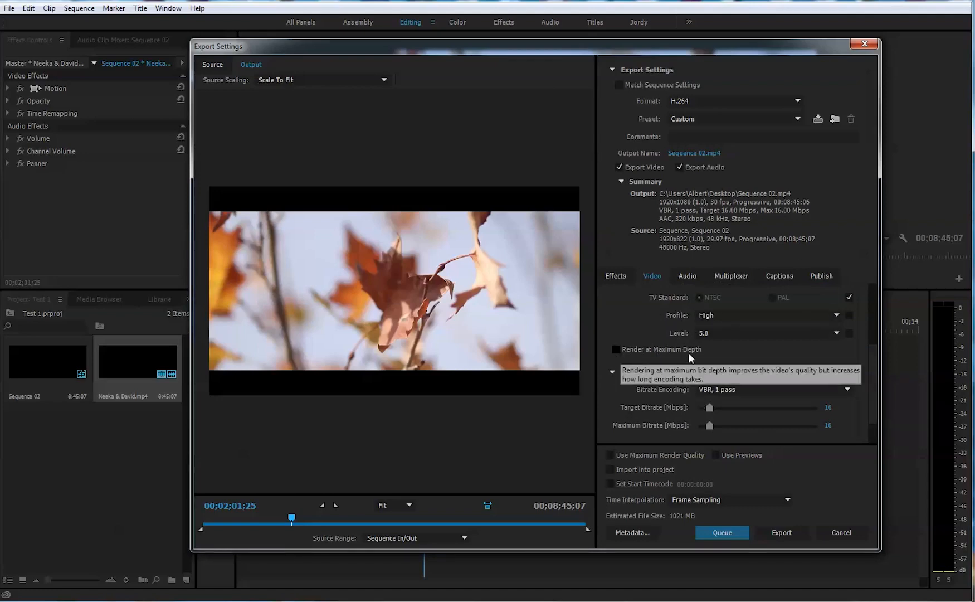
Step: Enable Maximum Depth and Maximum Render Quality with VBR 1 pass at 29.55 Mbps, then Save Preset
click(616, 349)
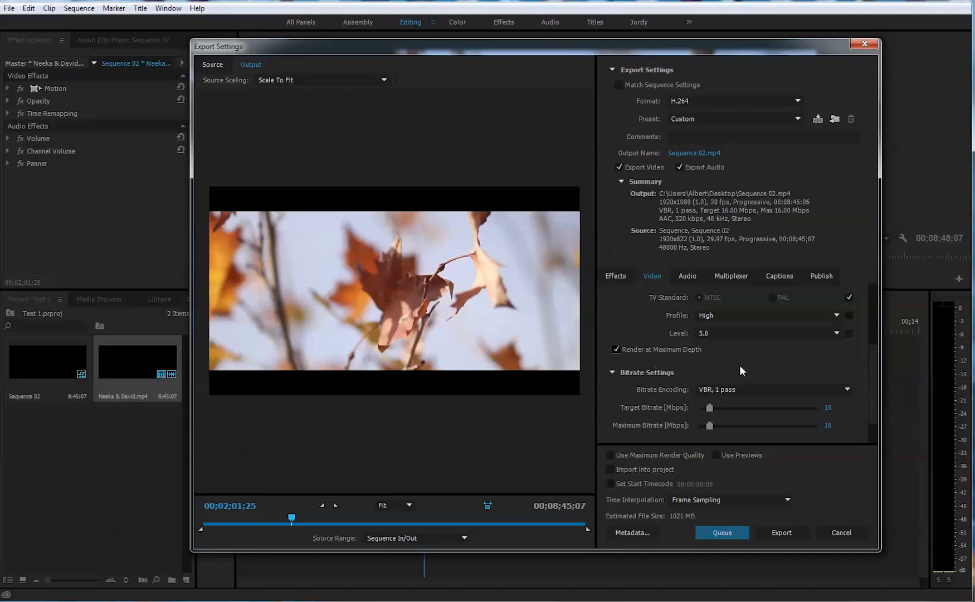
click(845, 388)
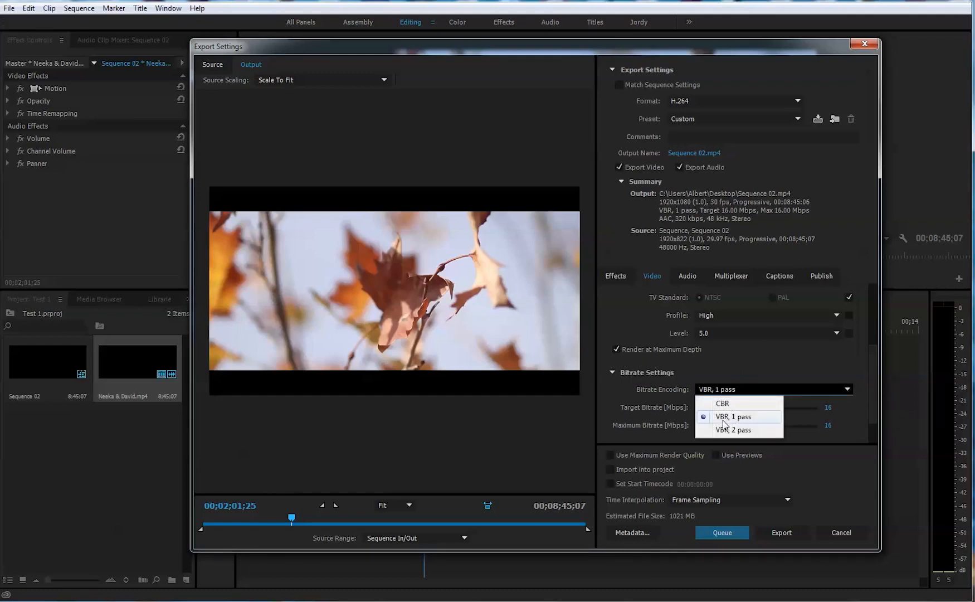
click(734, 417)
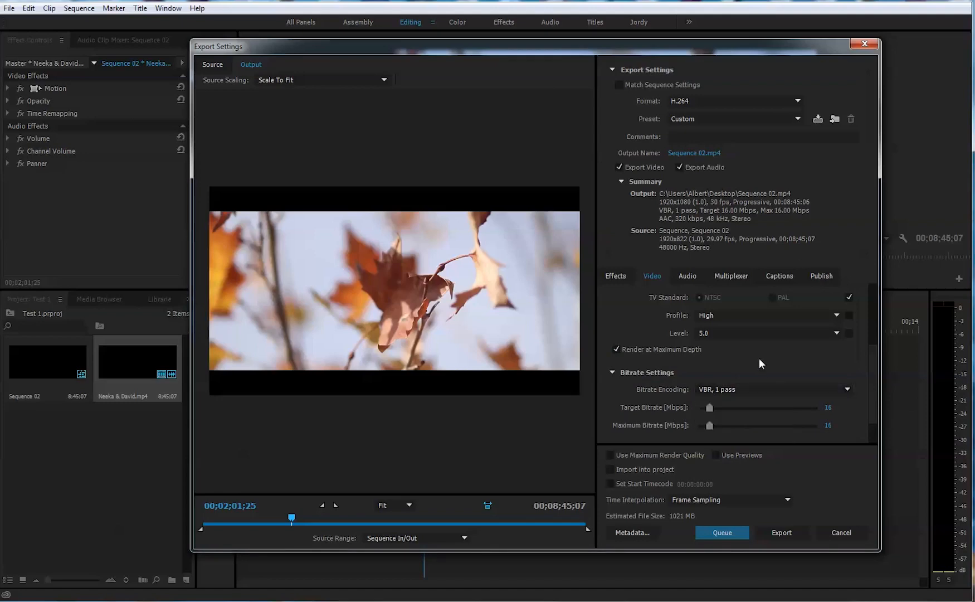
mouse_move(632, 419)
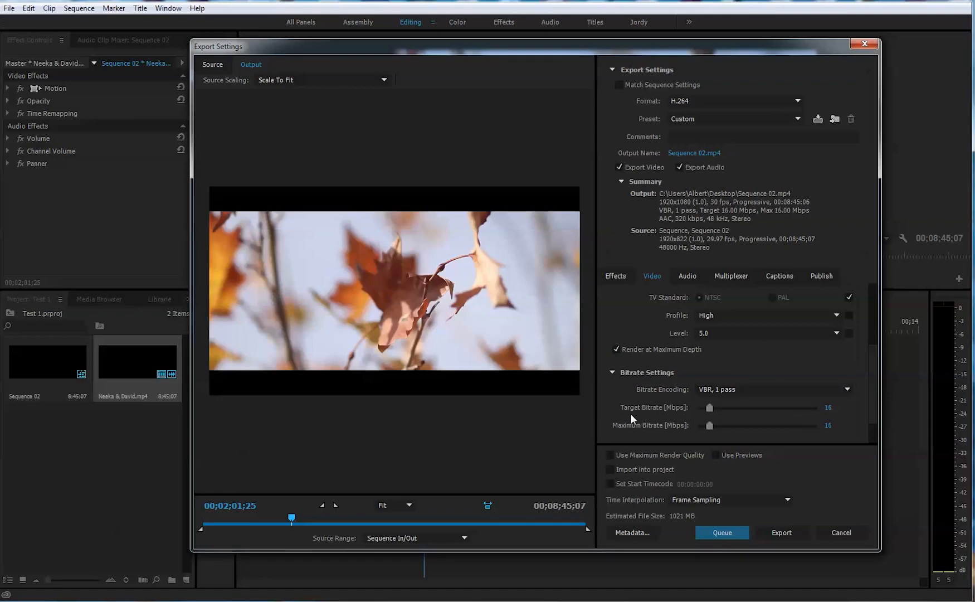
mouse_move(711, 412)
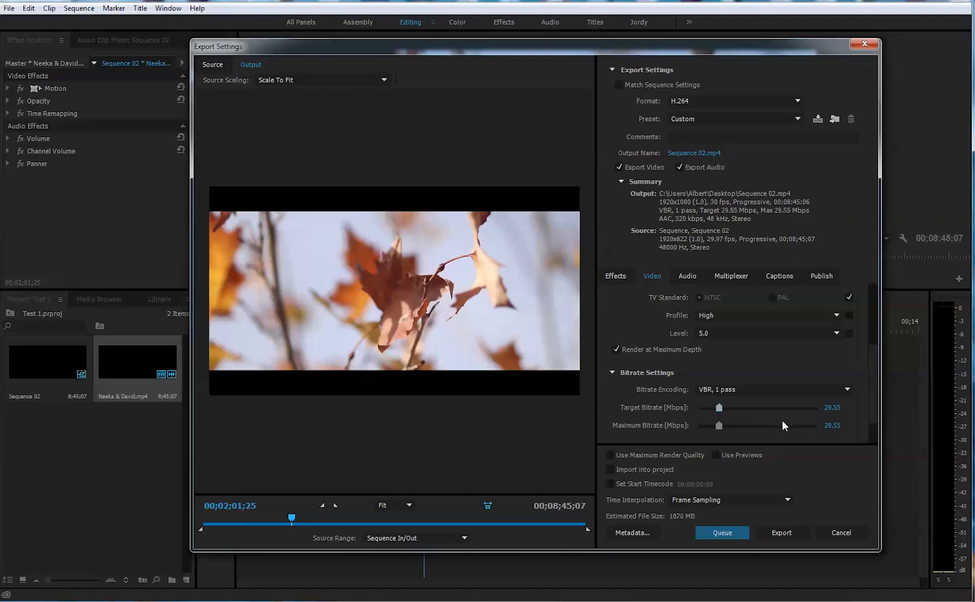
mouse_move(864, 407)
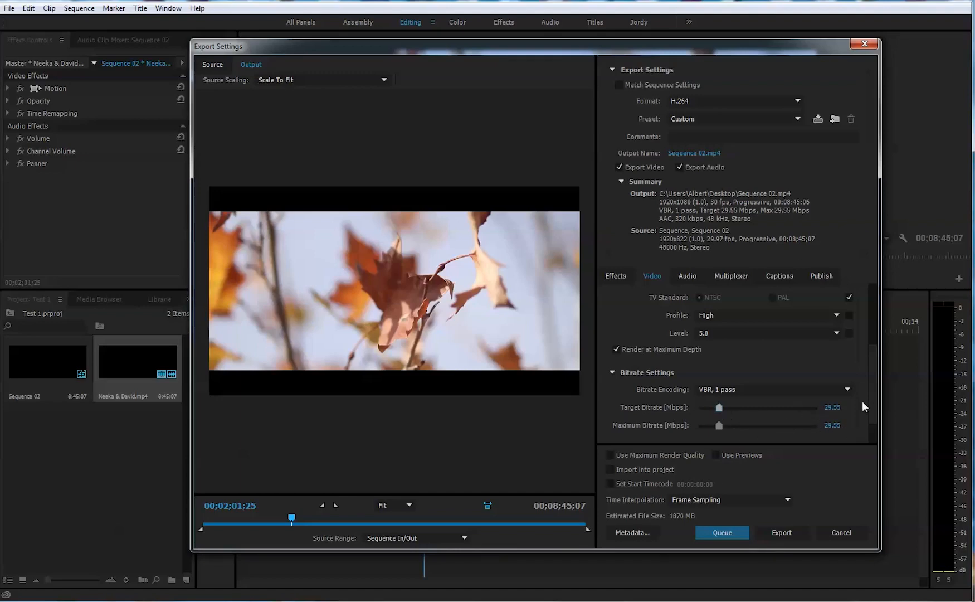
scroll(down, 3)
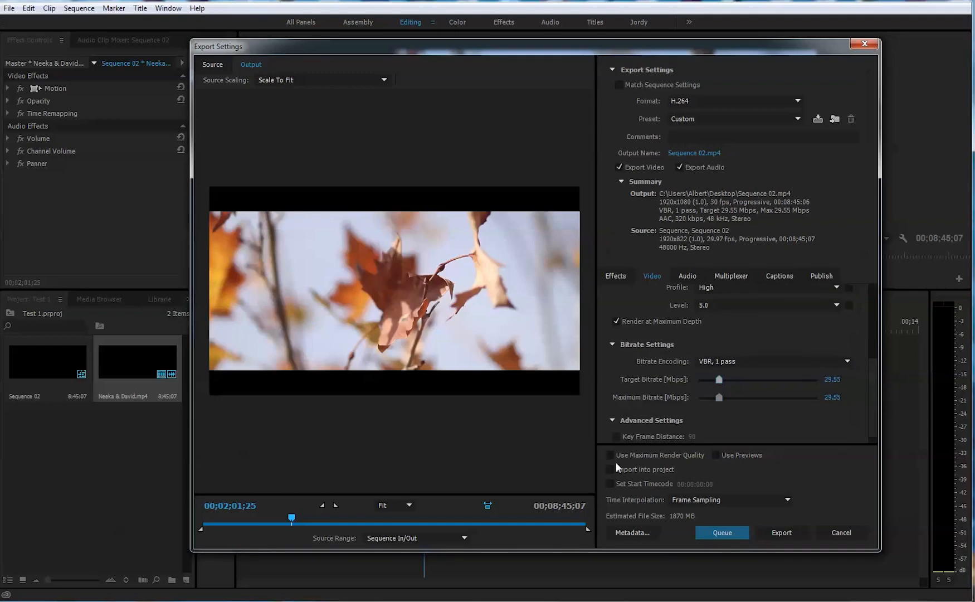
click(610, 454)
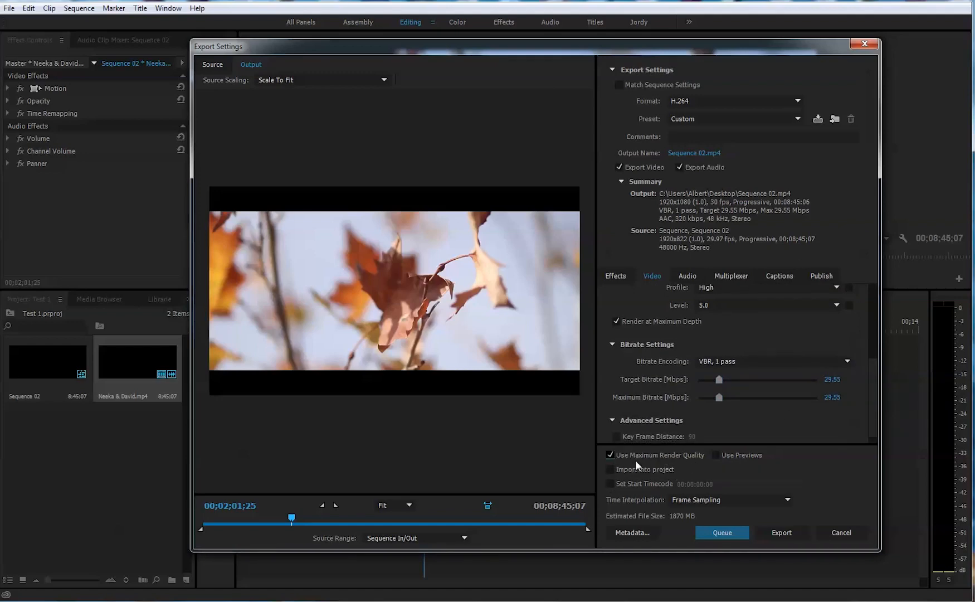
mouse_move(869, 410)
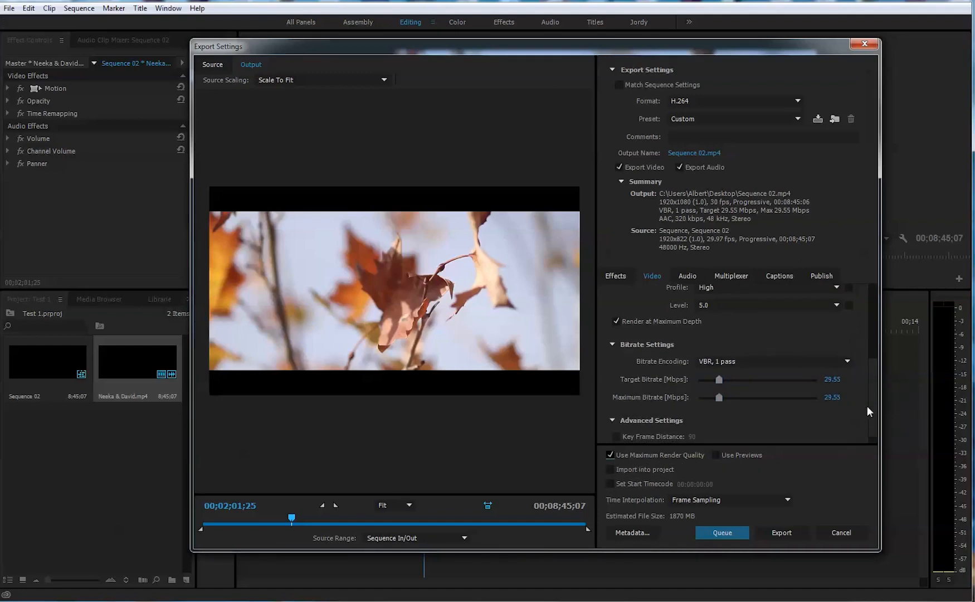
click(819, 118)
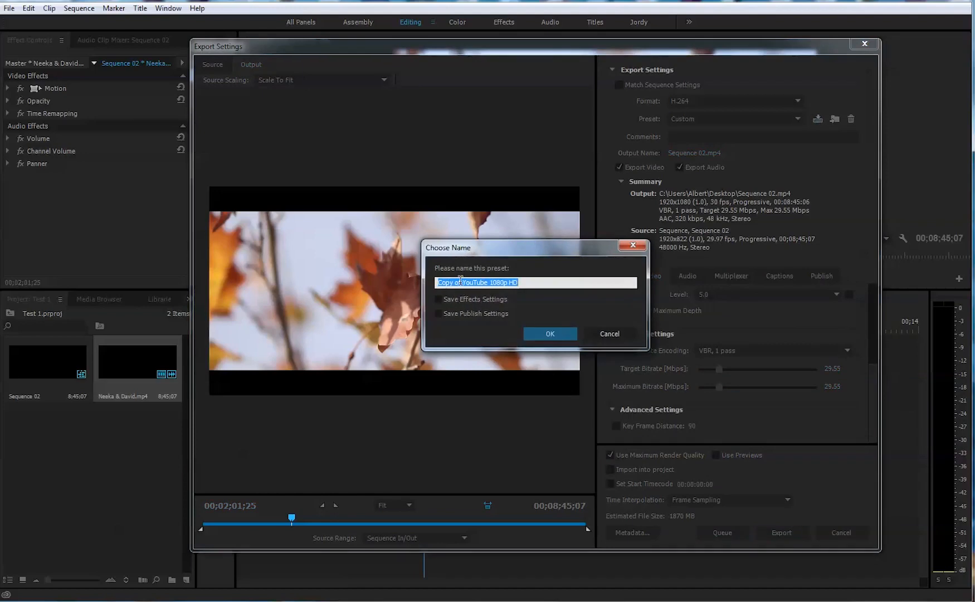
Step: Name the custom preset 'YouTube 1080p HD 30FPS' and confirm the Choose Name dialog
click(455, 283)
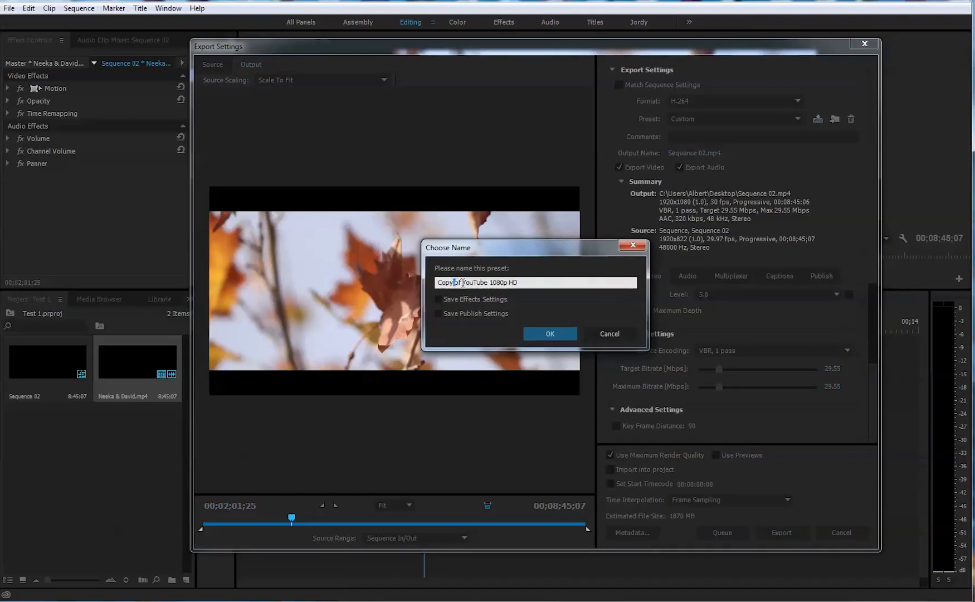
text(YouTube 1080p HD)
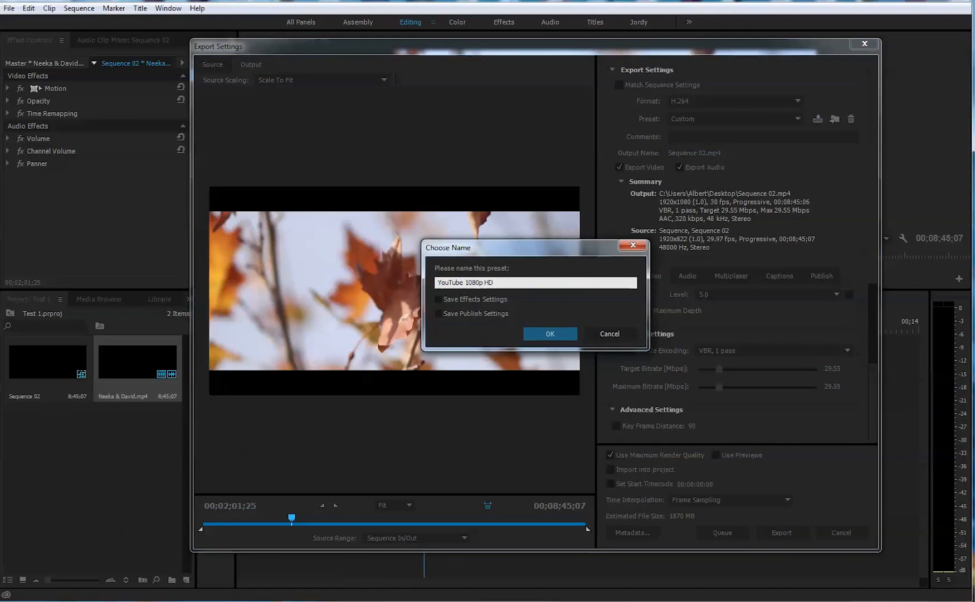
text(30FPS 2)
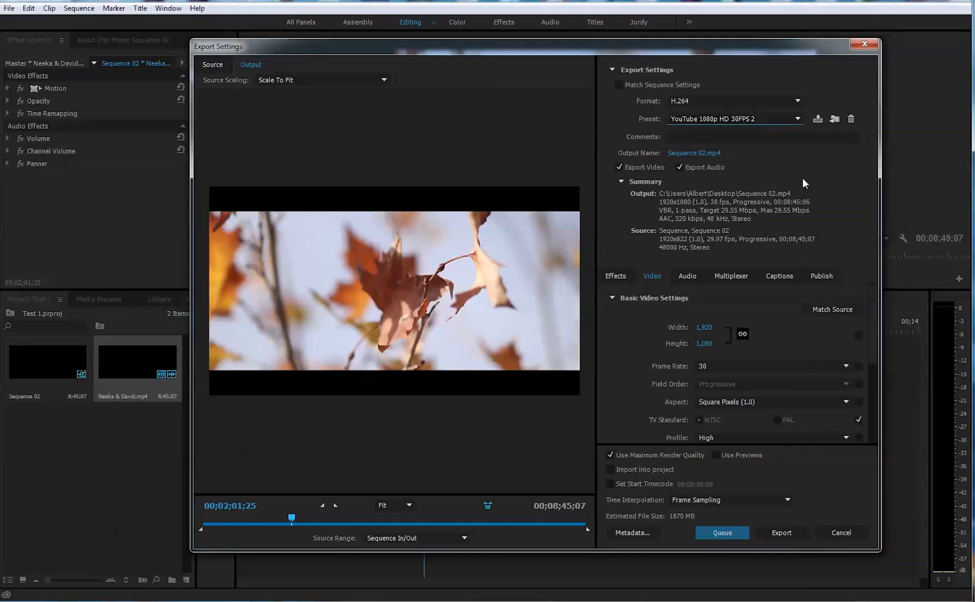
mouse_move(833, 118)
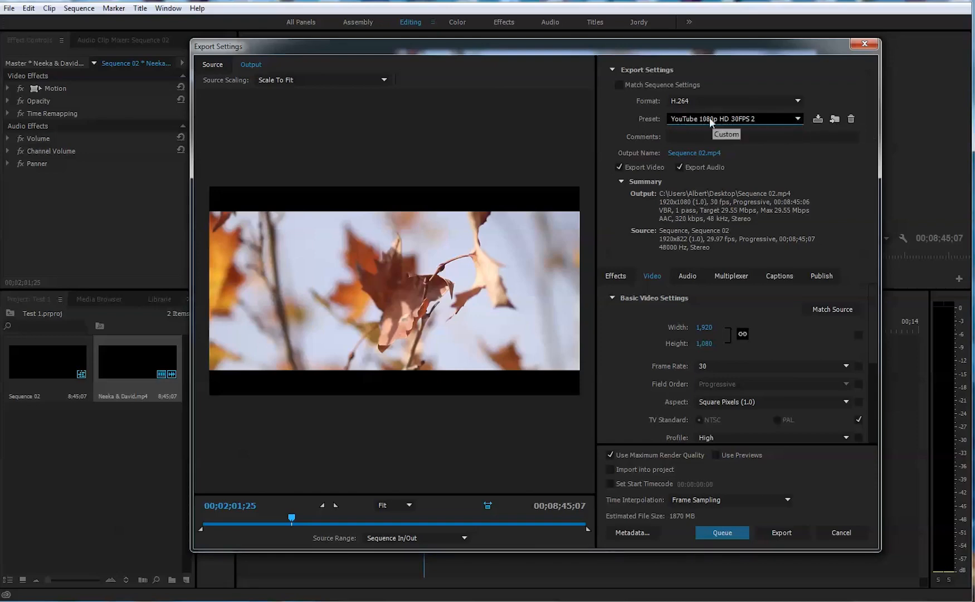
mouse_move(817, 119)
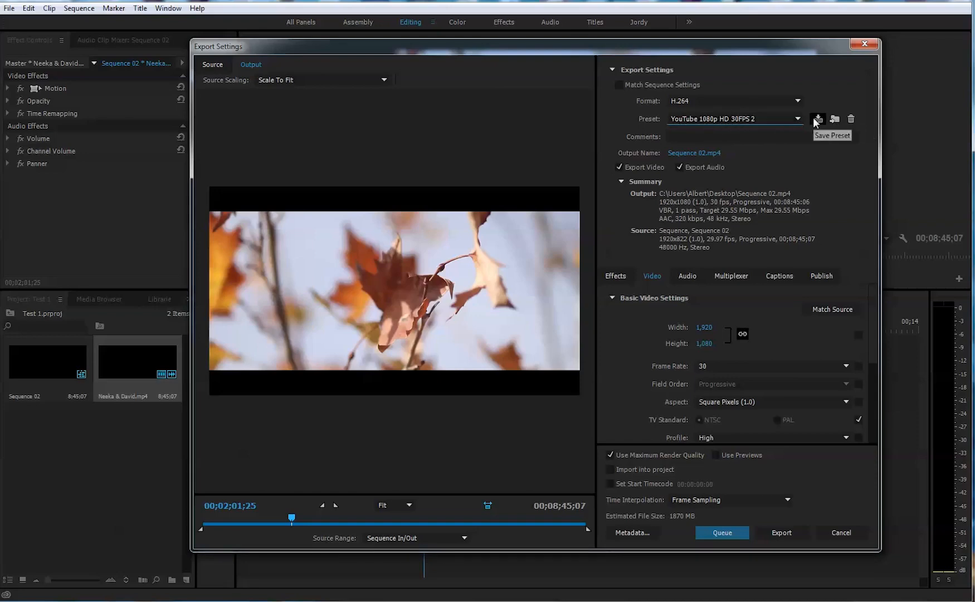
mouse_move(784, 482)
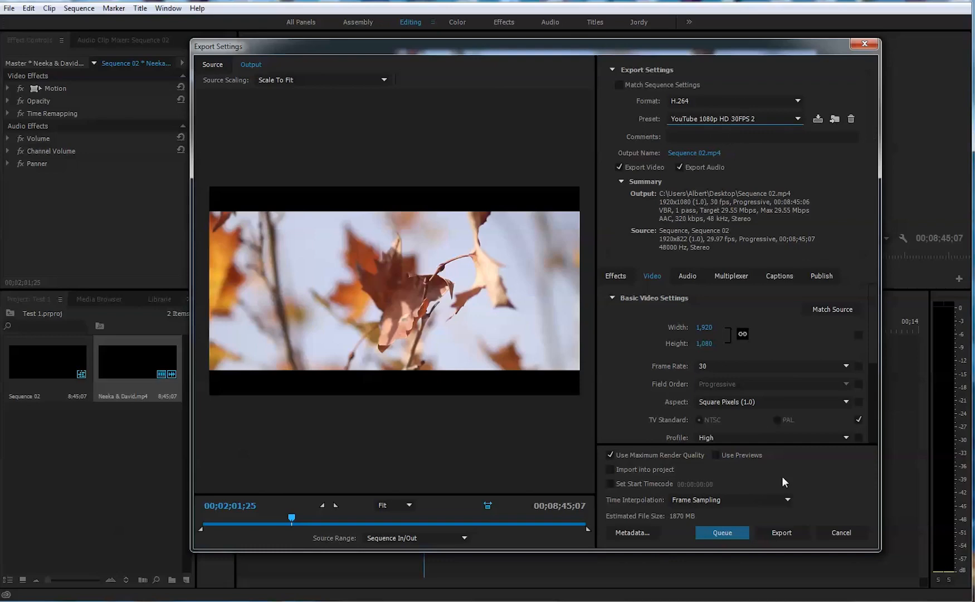
mouse_move(749, 474)
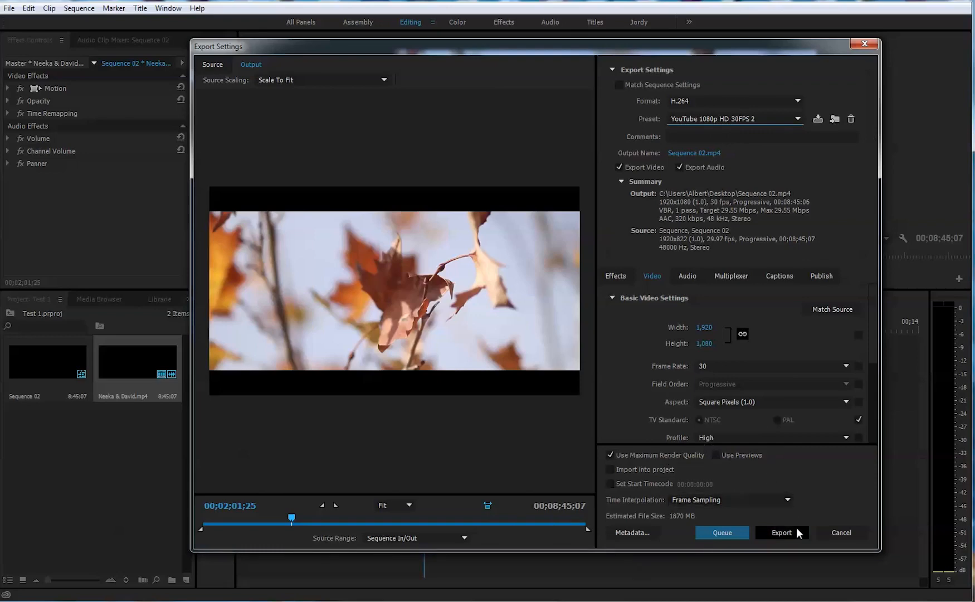
Step: Export Sequence 02 to file using the new YouTube 1080p HD 30FPS preset
click(781, 531)
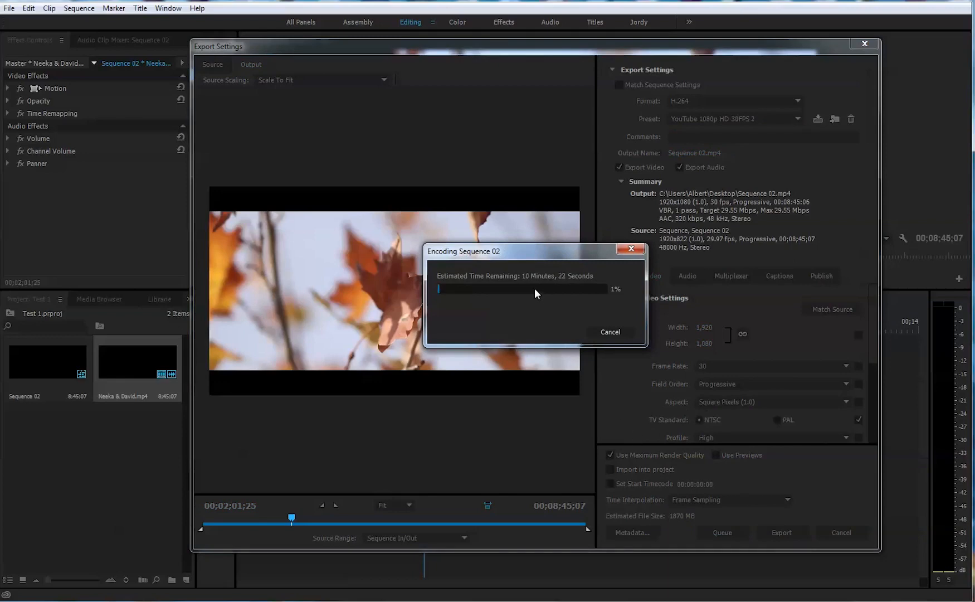
mouse_move(613, 377)
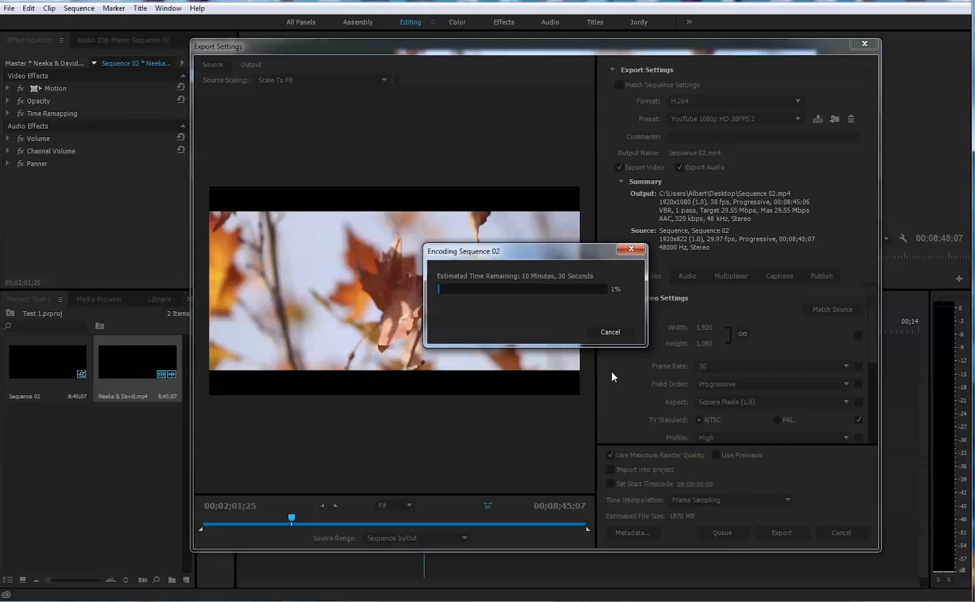